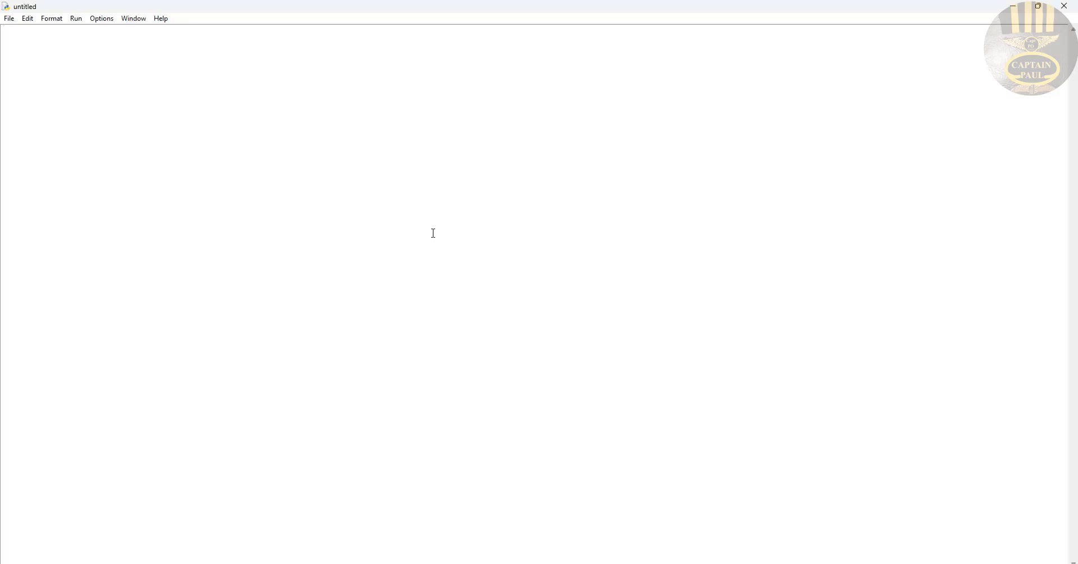
Start a print statement with an empty string and lead it with tab escapes \t\t.
type("print")
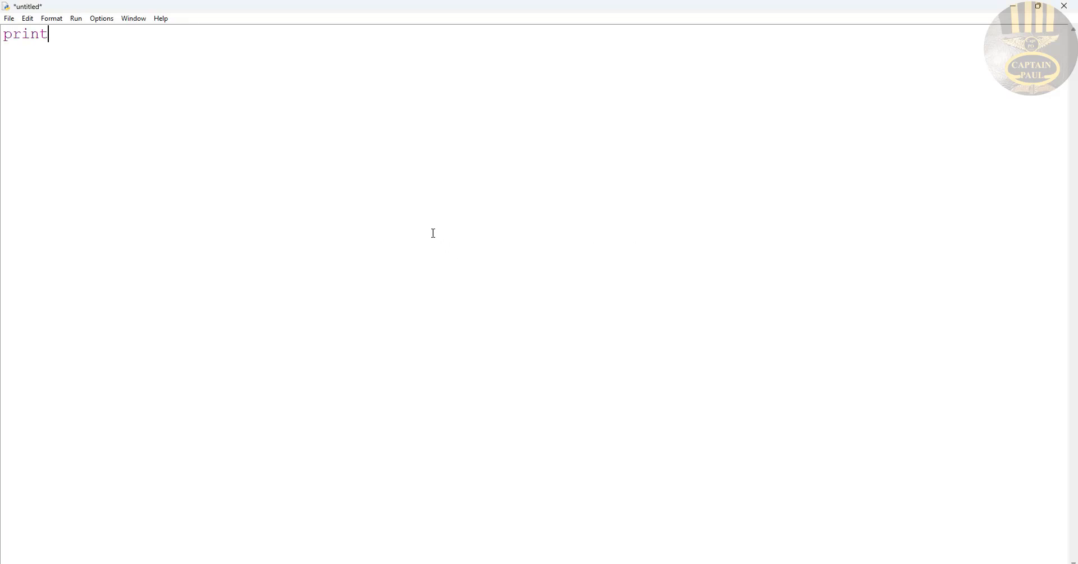
type("(")
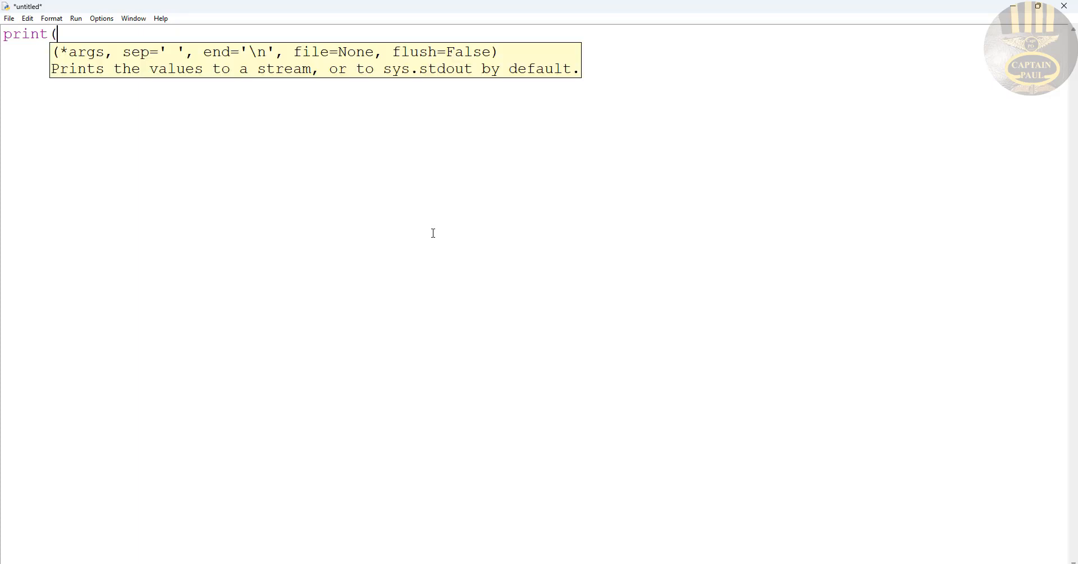
type("\"\"")
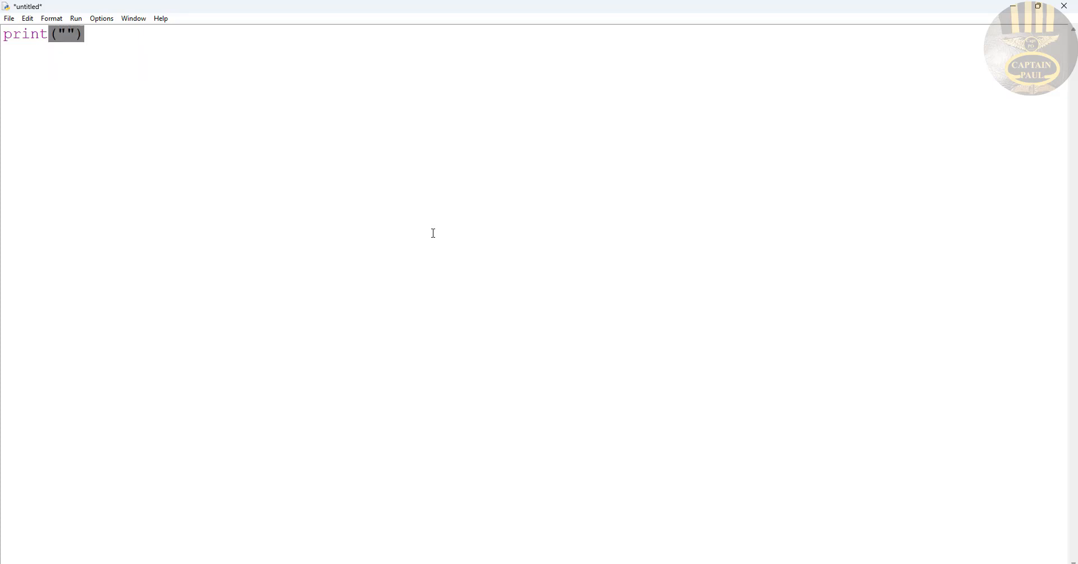
left_click(432, 232)
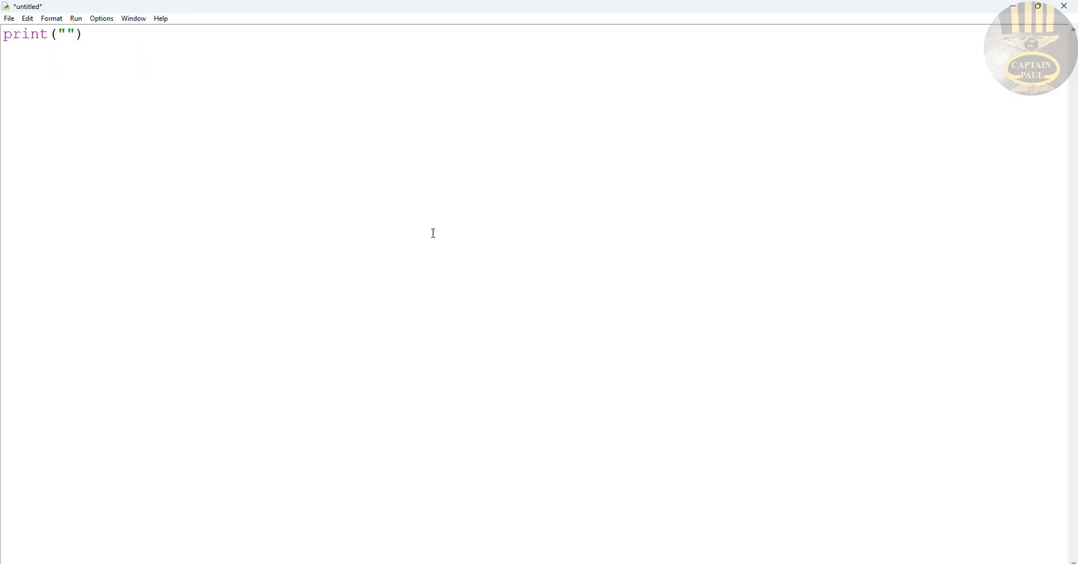
type("\\t\\t\\t\\")
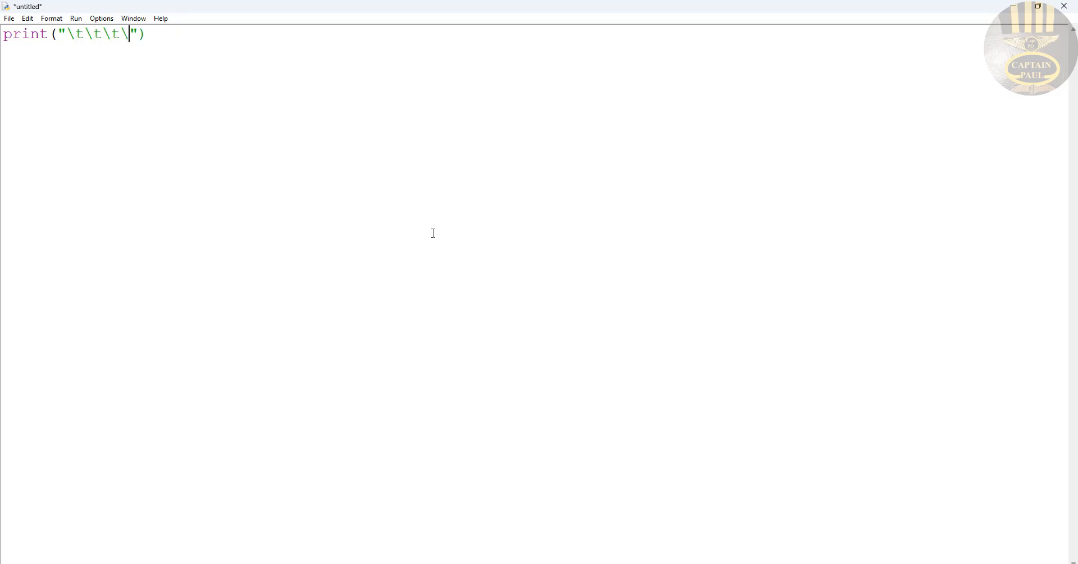
type("t")
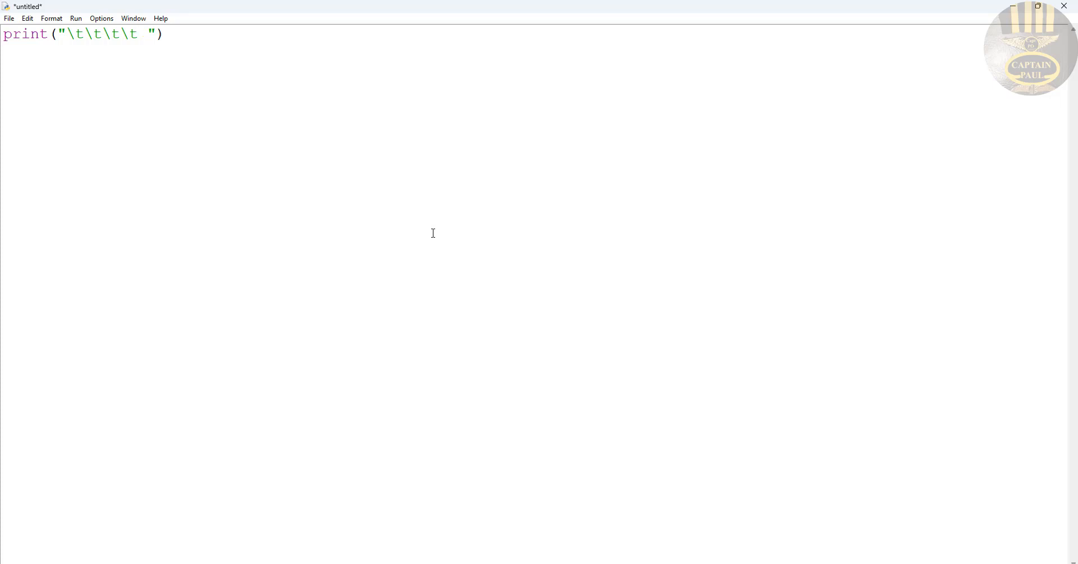
Write the heading text 'Generating a Triangle of Numbers' inside the quotes.
type("Gen")
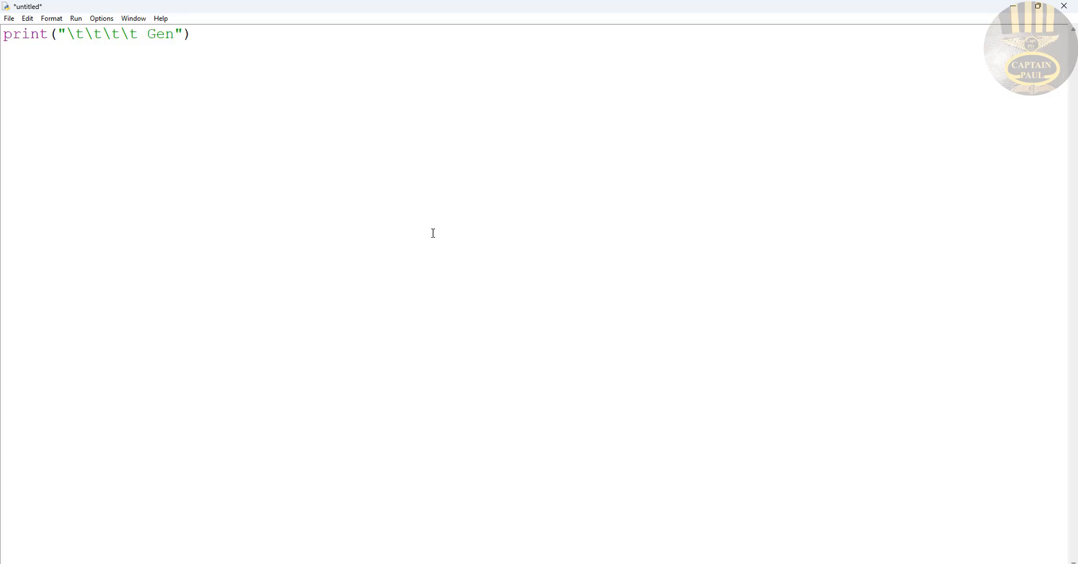
left_click(174, 35)
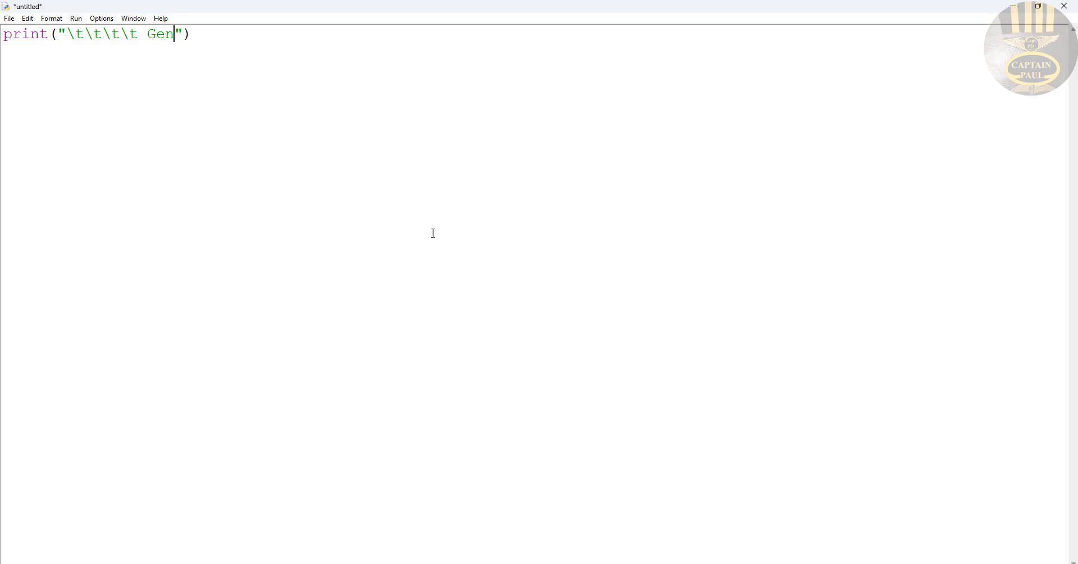
type("erating")
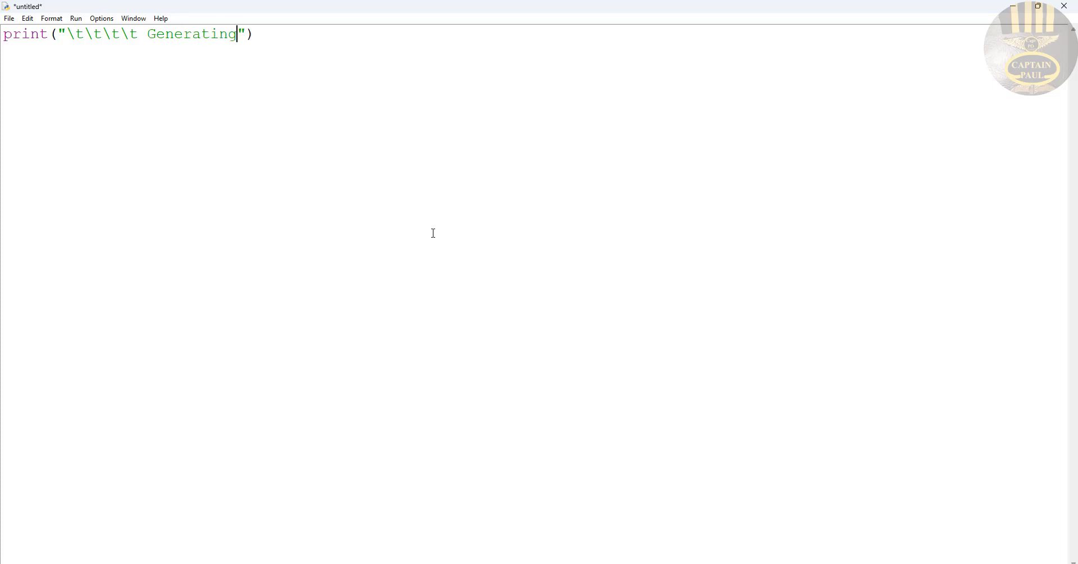
type("a")
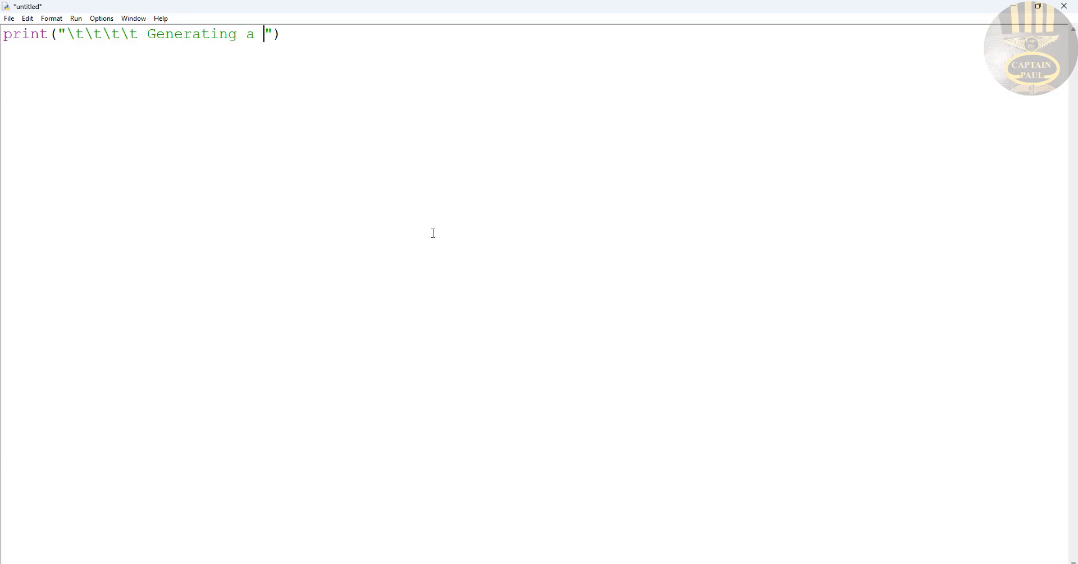
type("Trian")
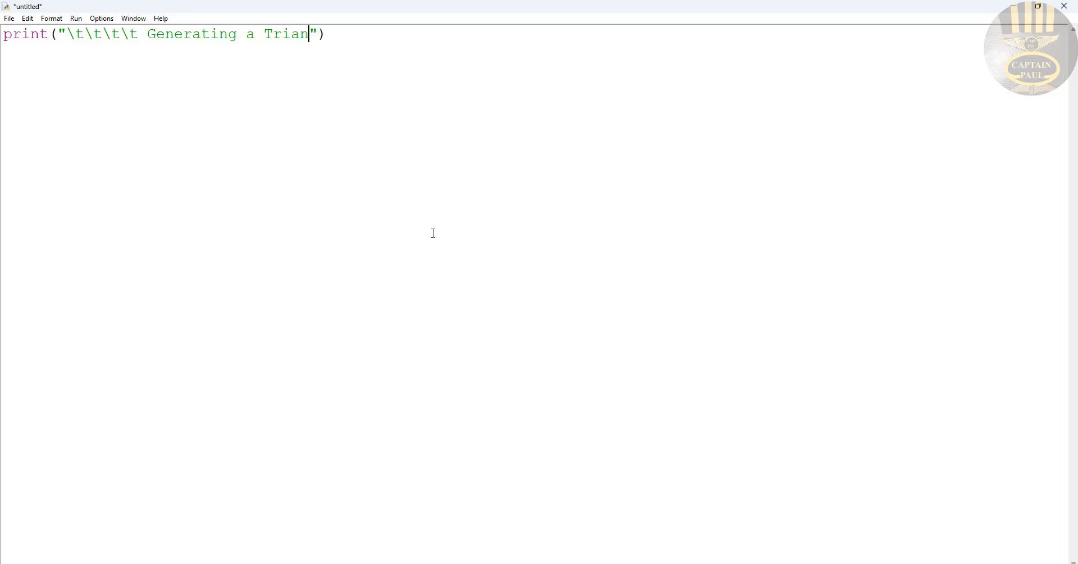
type("gle")
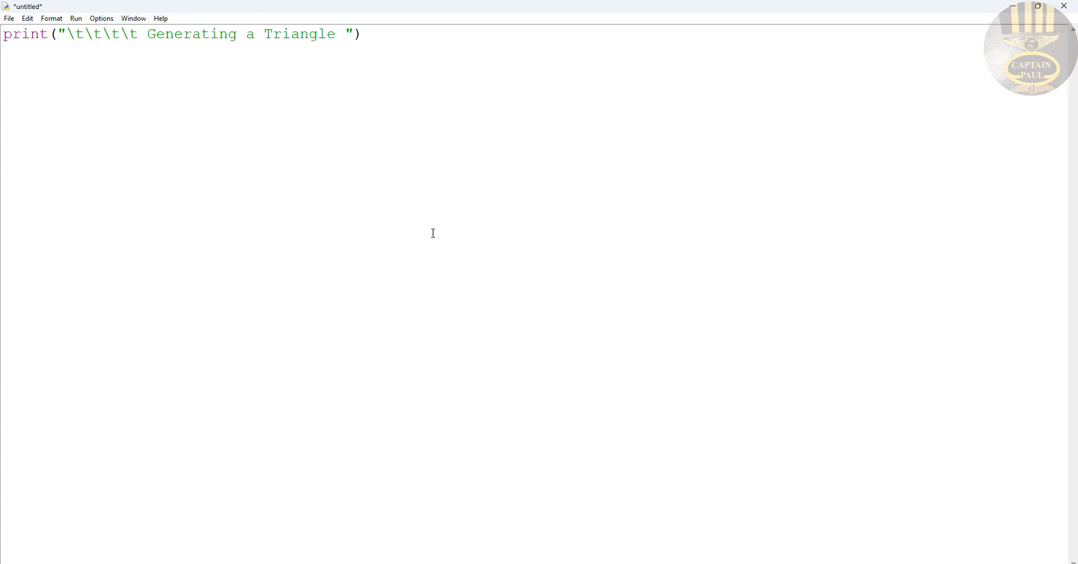
type("of Nu")
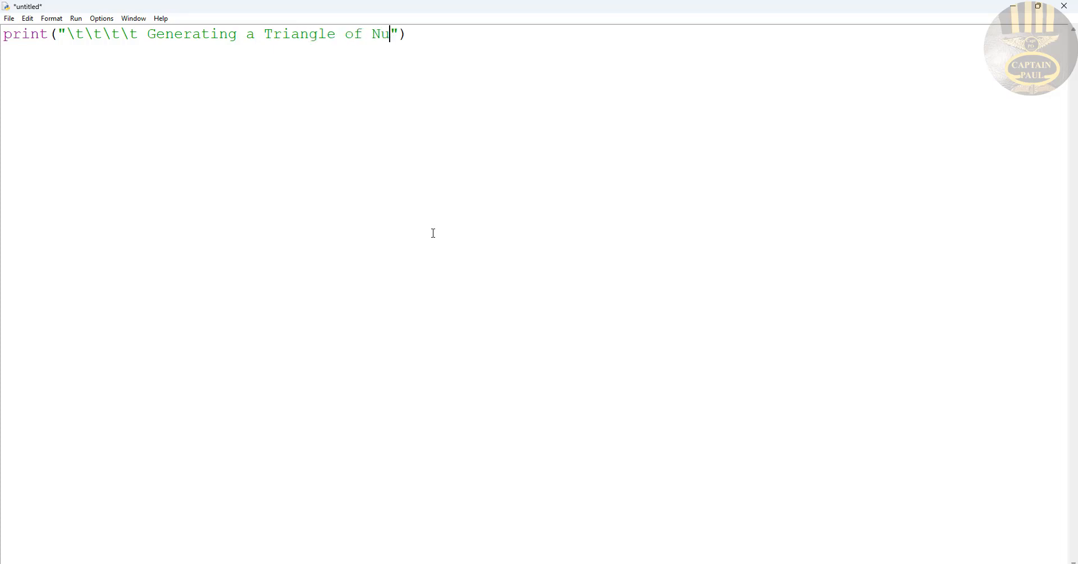
type("mbers")
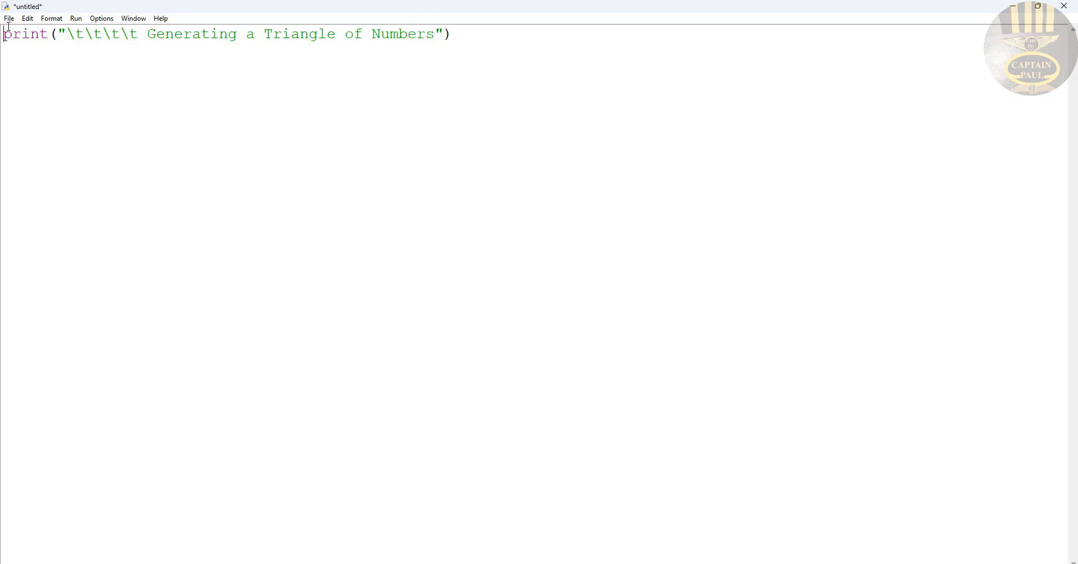
Bring up Save As and browse toward the Python_Lesson folder.
left_click(9, 18)
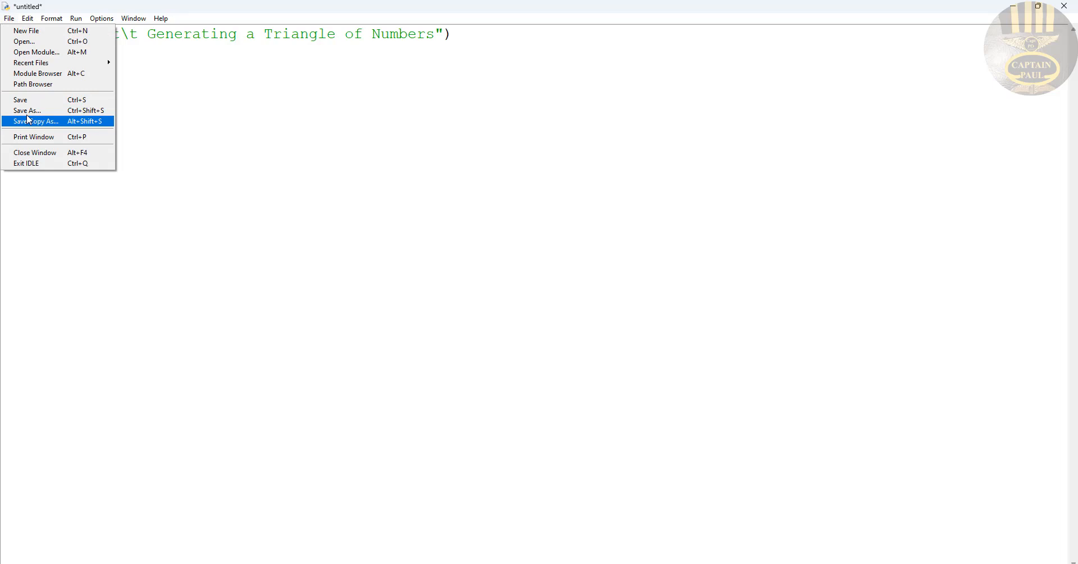
left_click(27, 112)
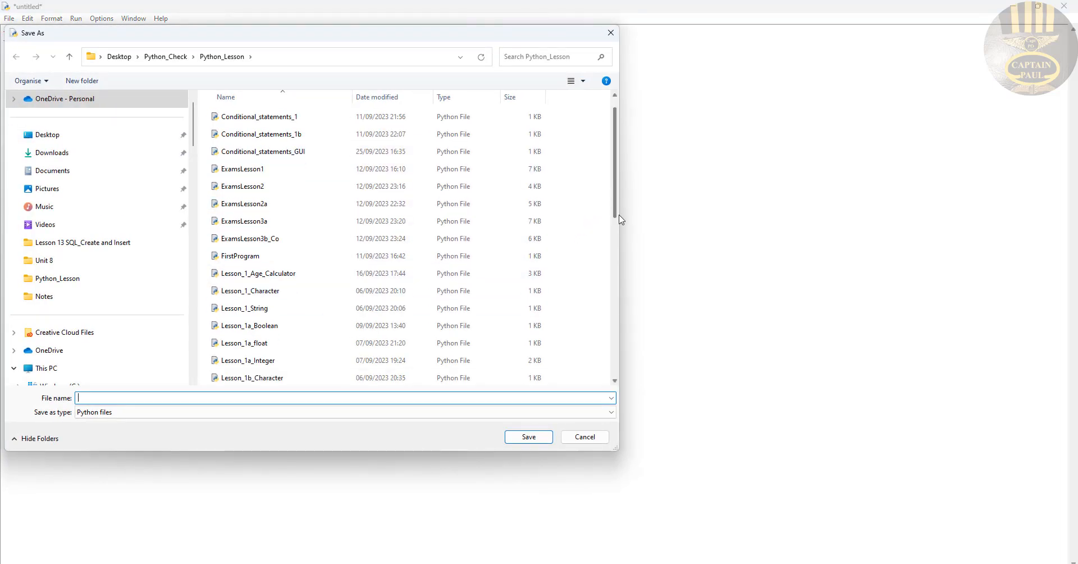
scroll("down", 3)
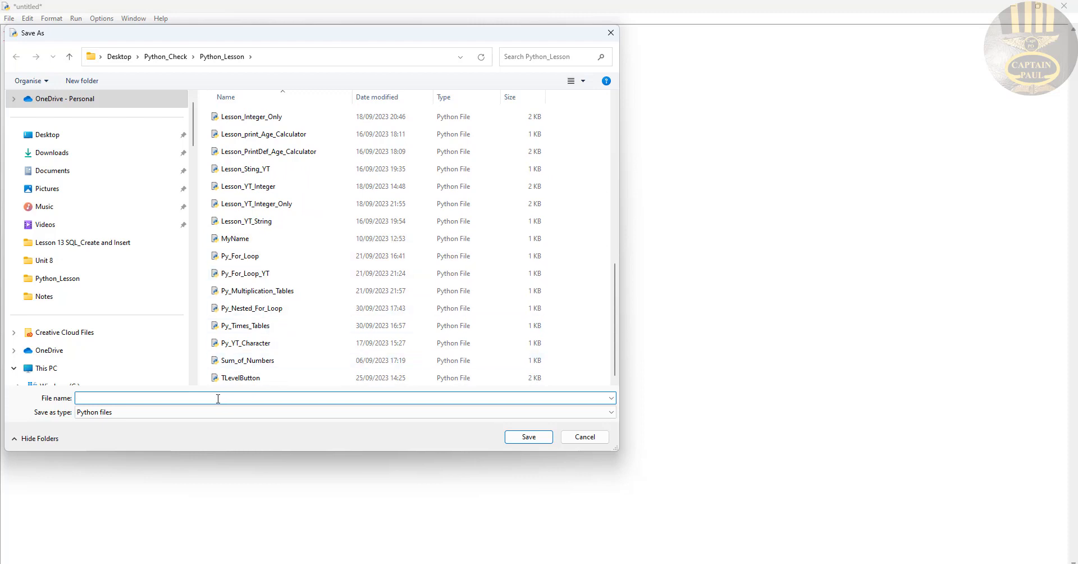
type("P")
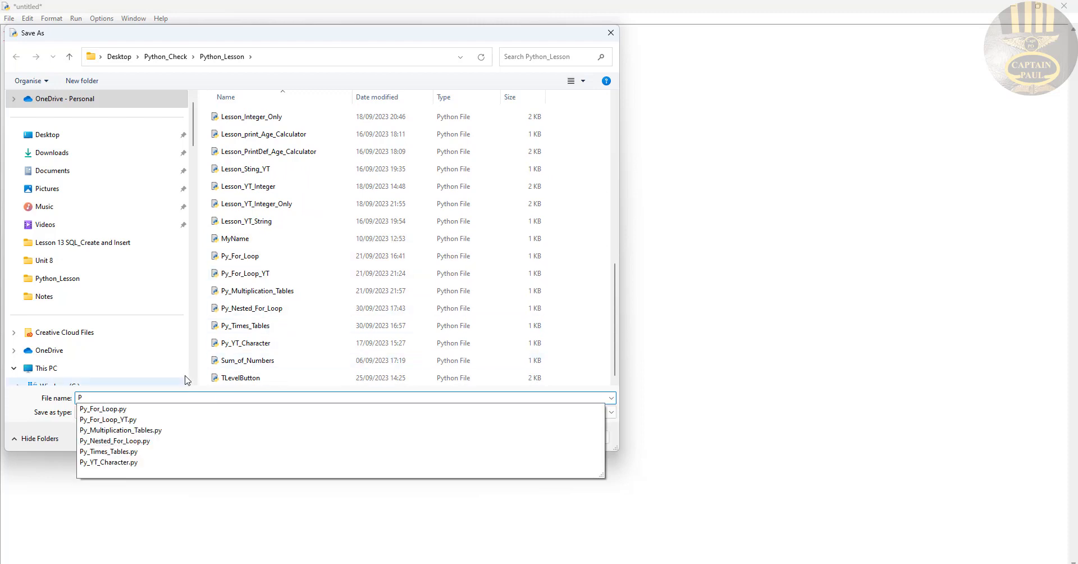
left_click(608, 33)
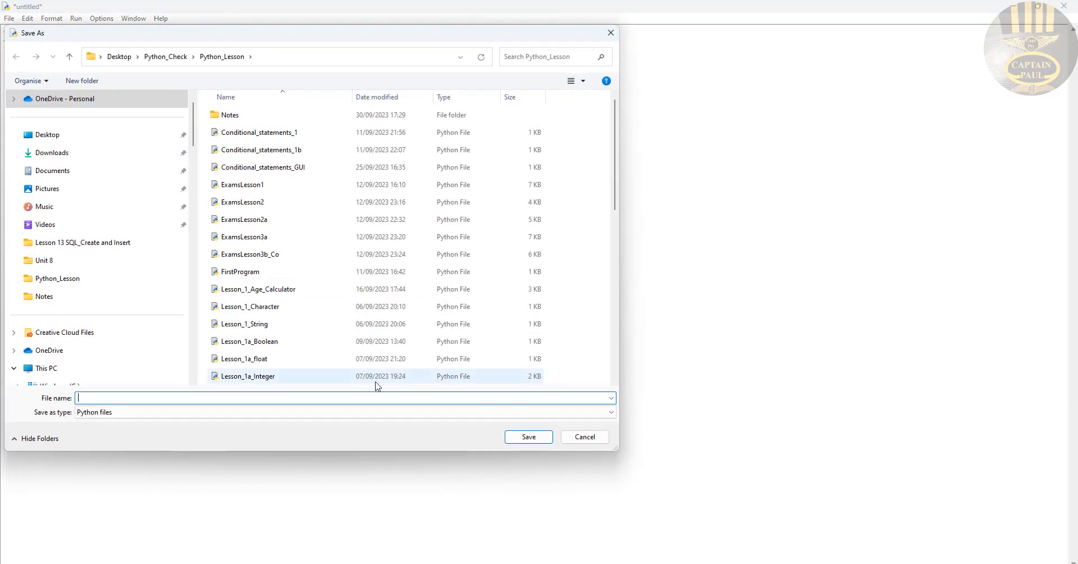
Name the script Py_ Triangle_of_Numbers and save it.
type("Py_")
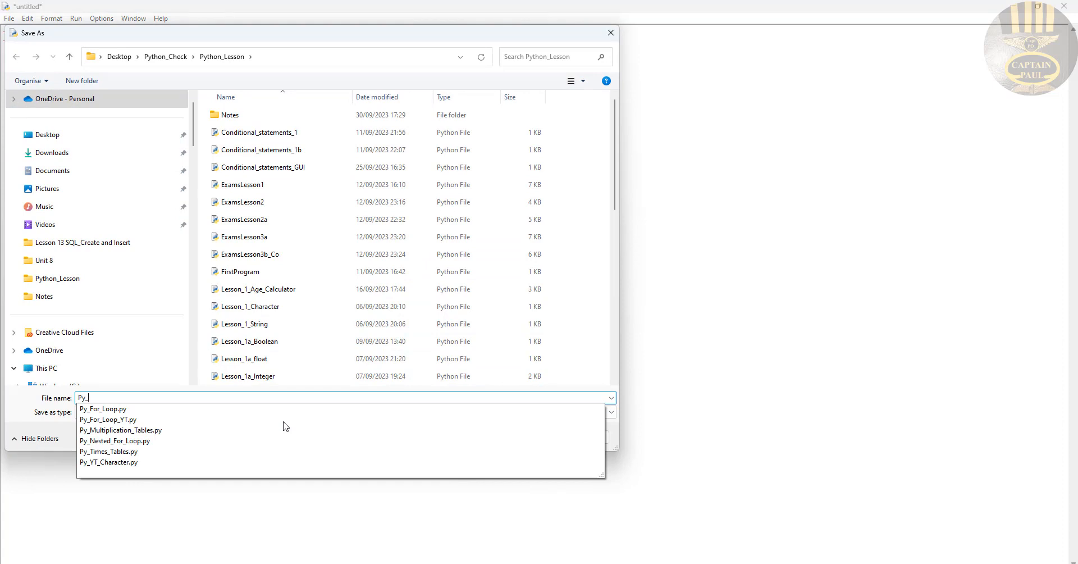
type("Triangle of Numbers")
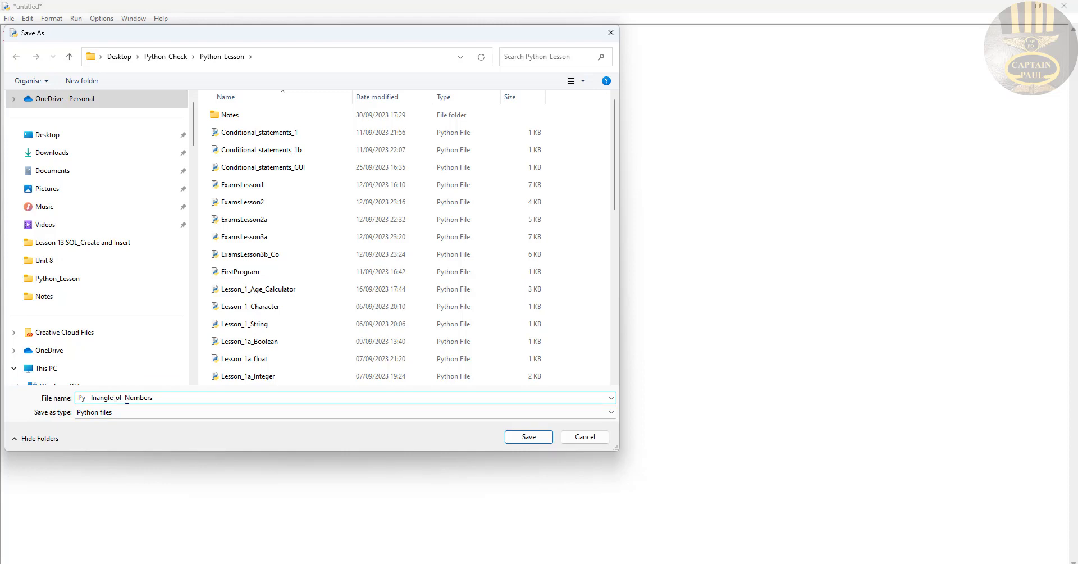
mouse_move(528, 437)
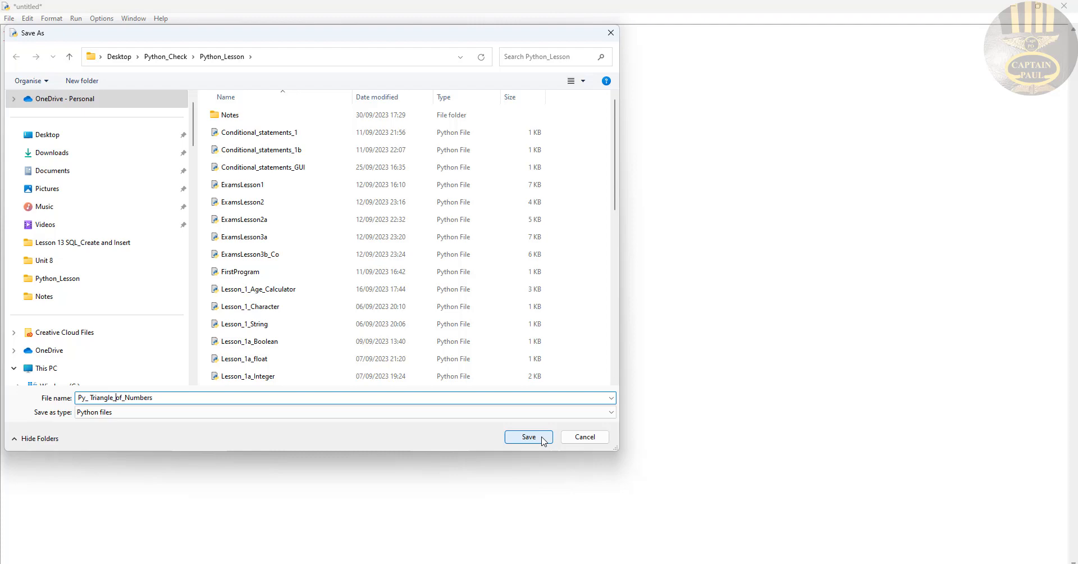
left_click(528, 437)
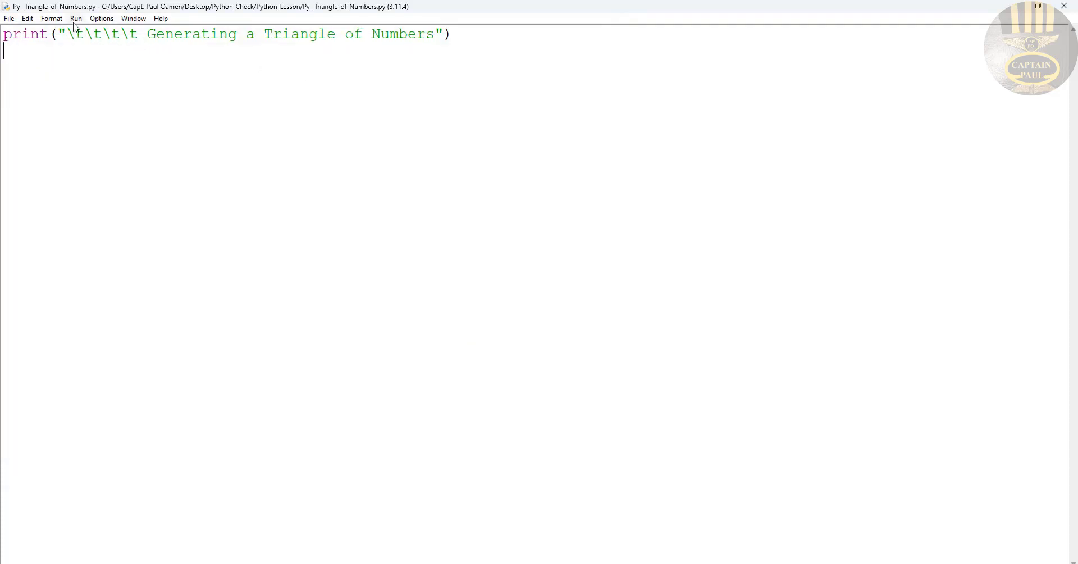
Trim one tab from the heading and add the loop header for i in range (1, 13):.
left_click(75, 18)
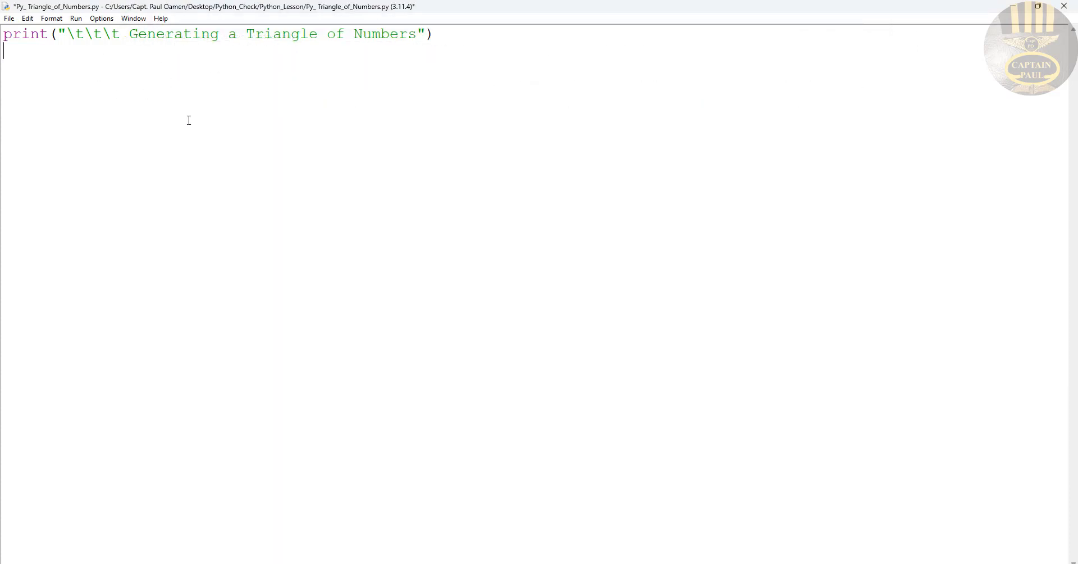
mouse_move(461, 36)
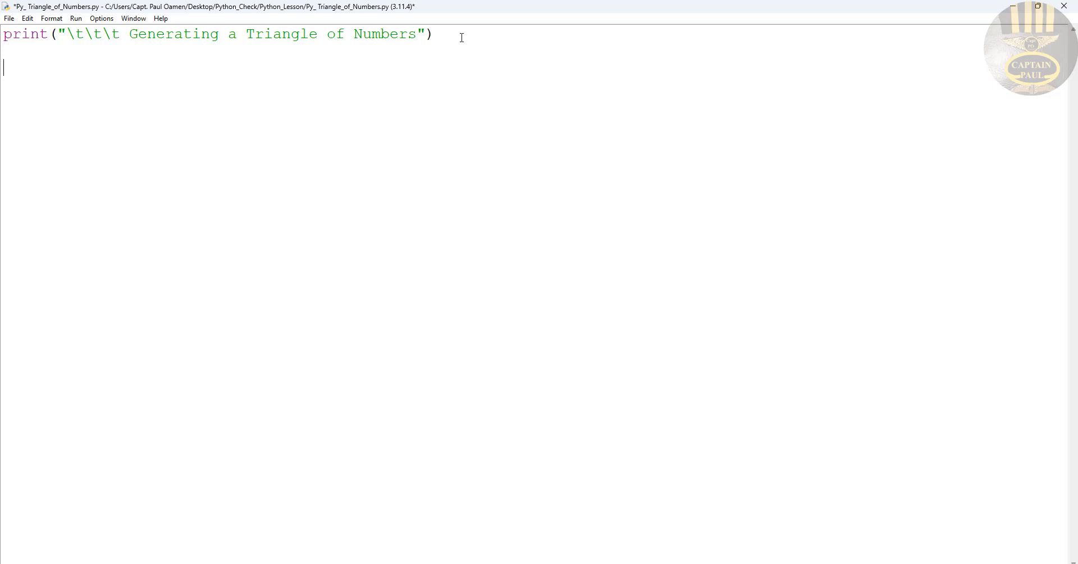
type("for")
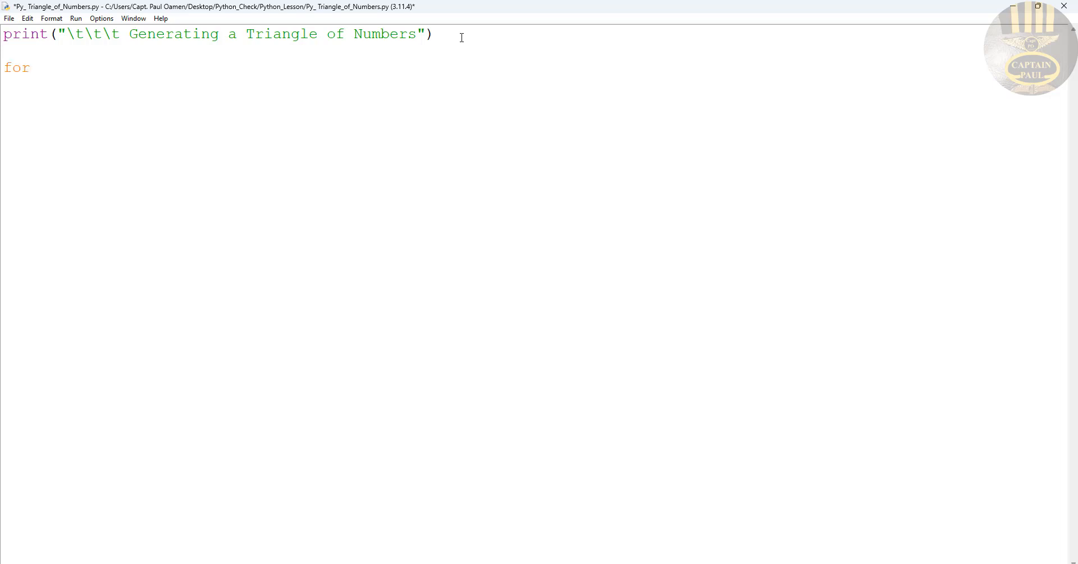
type("i in")
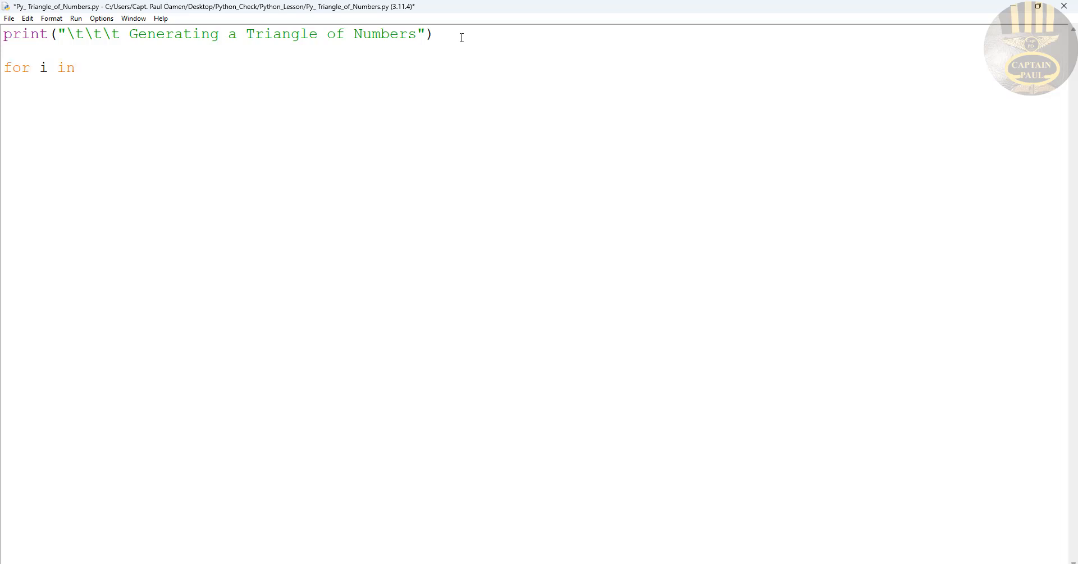
type("ra")
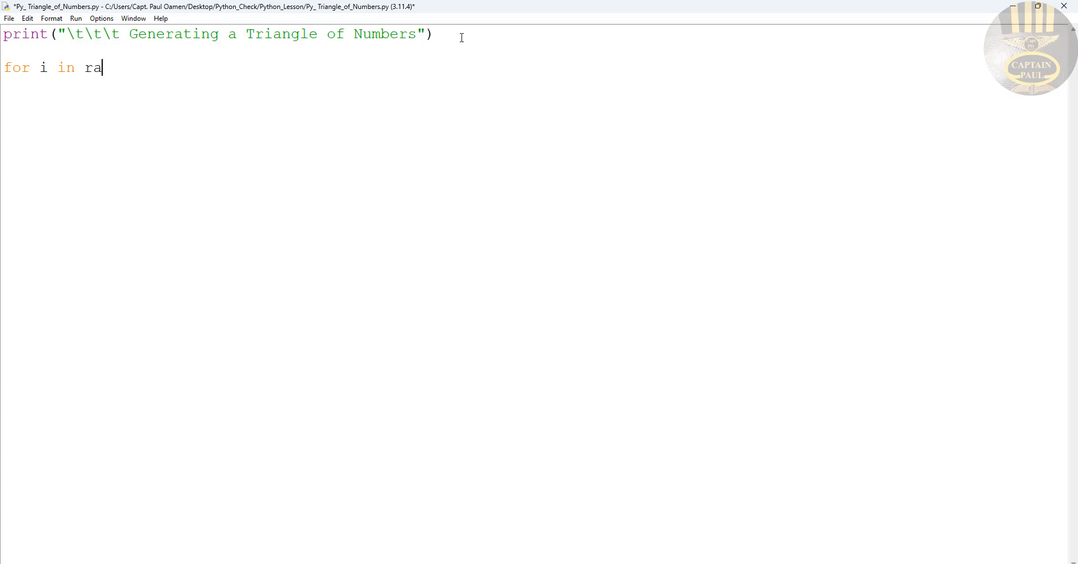
type("nge (")
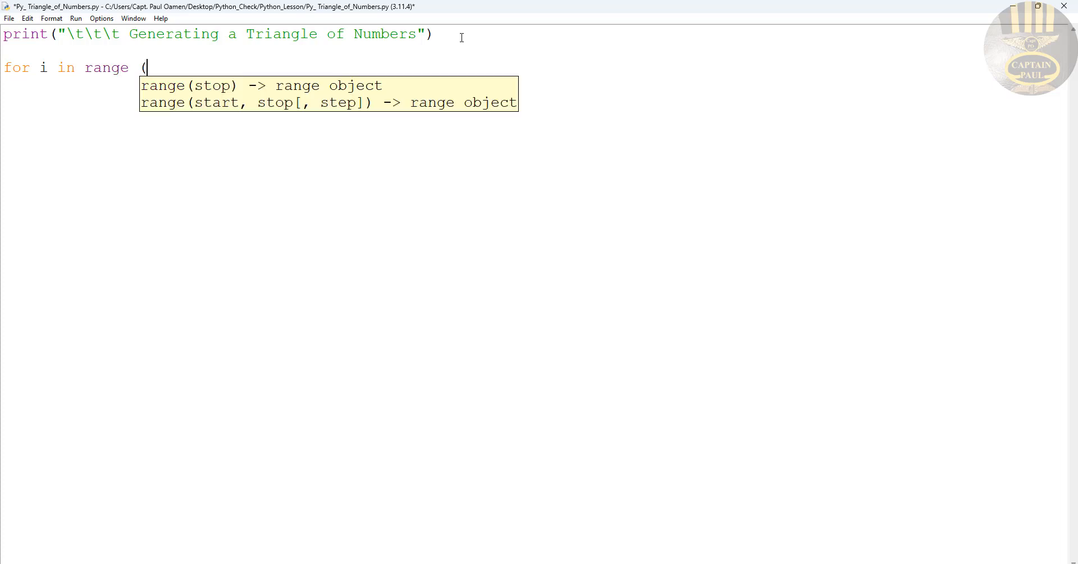
type("1, 13")
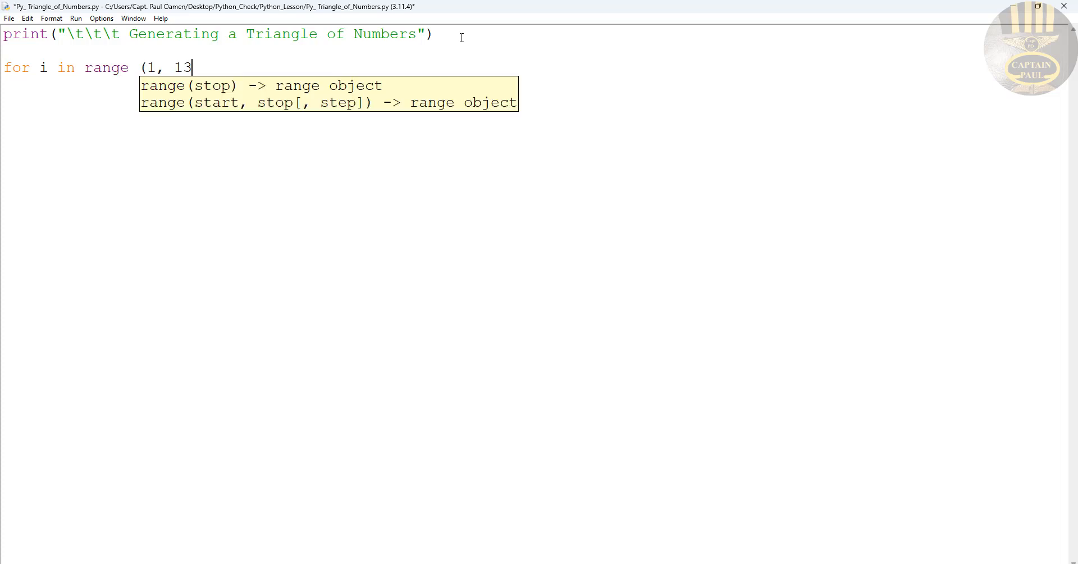
type("):")
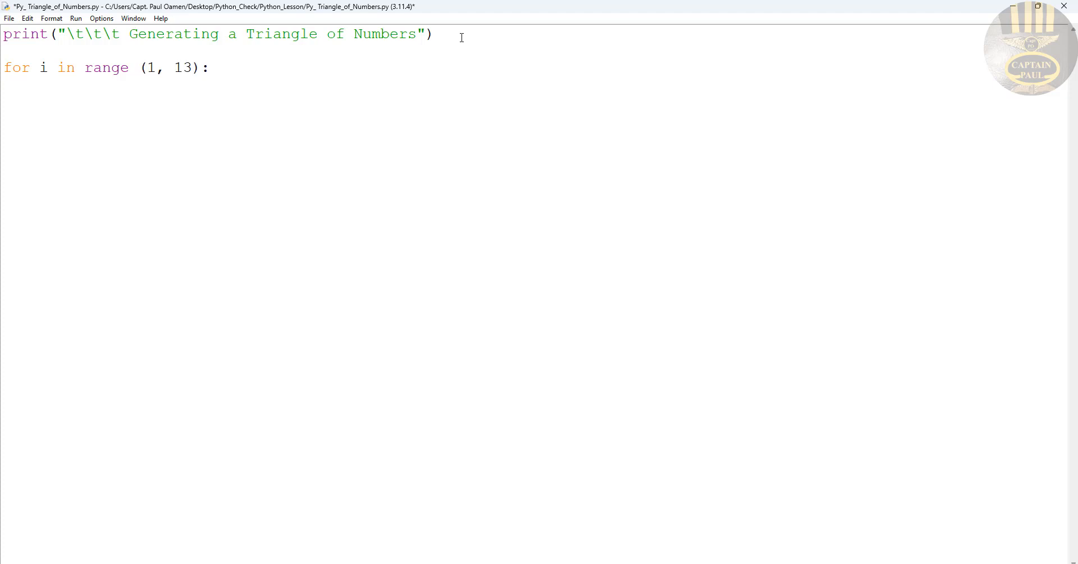
Give the loop a print(i) body, then run the module, saving first.
key("Return")
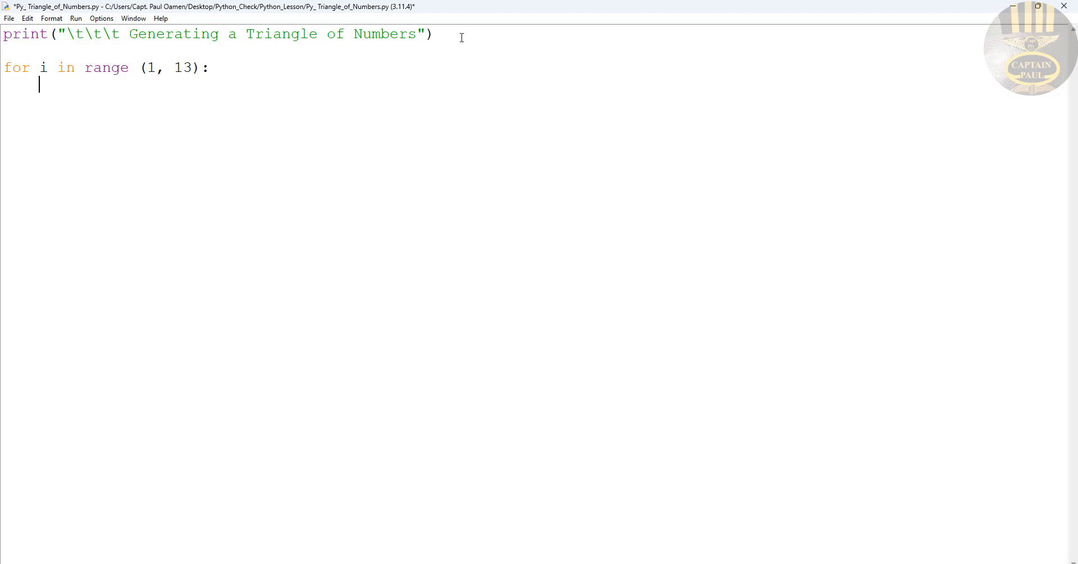
type("print")
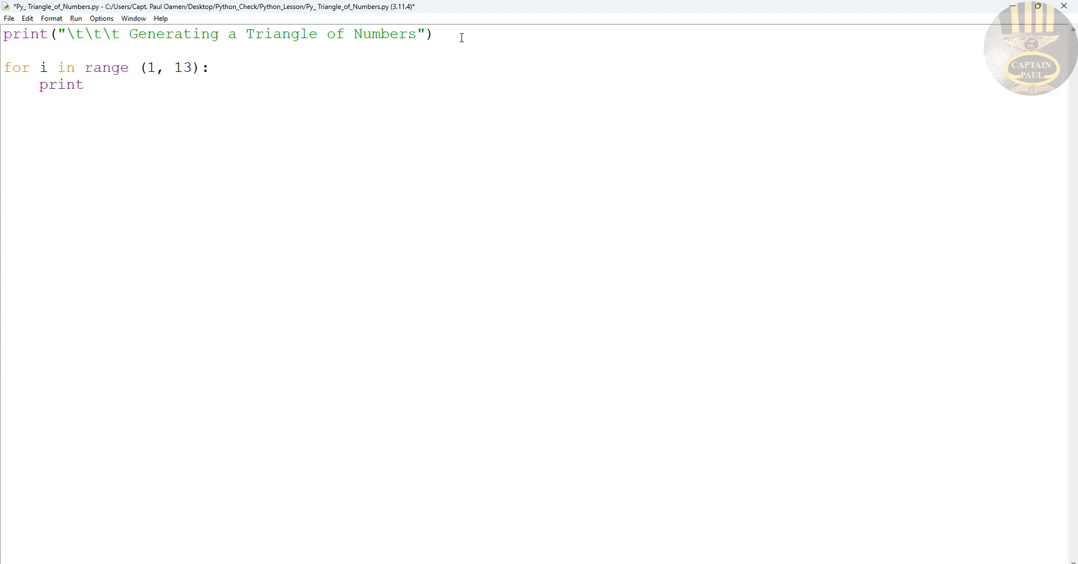
type("(i)")
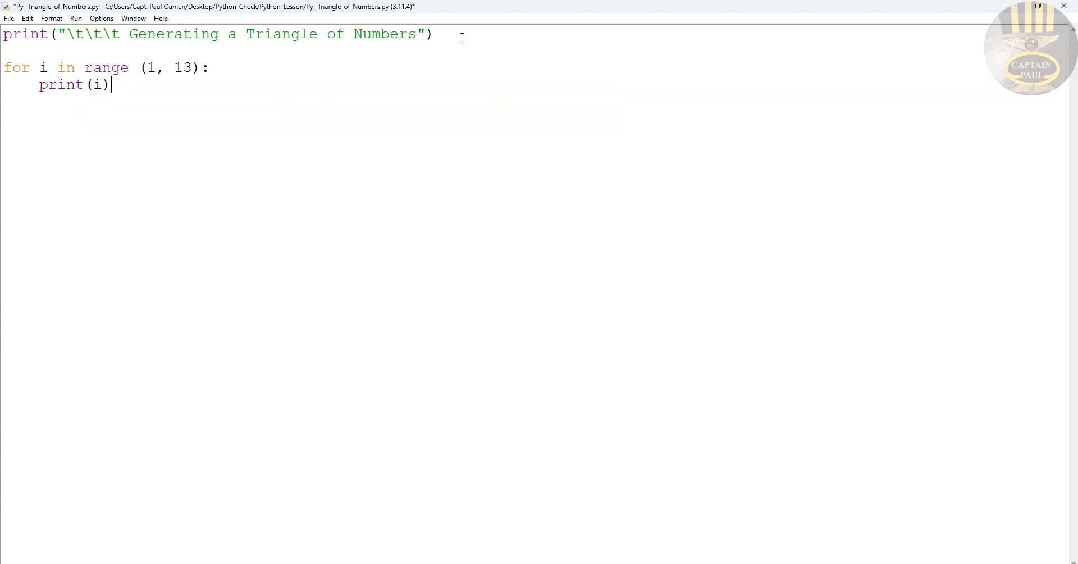
mouse_move(75, 18)
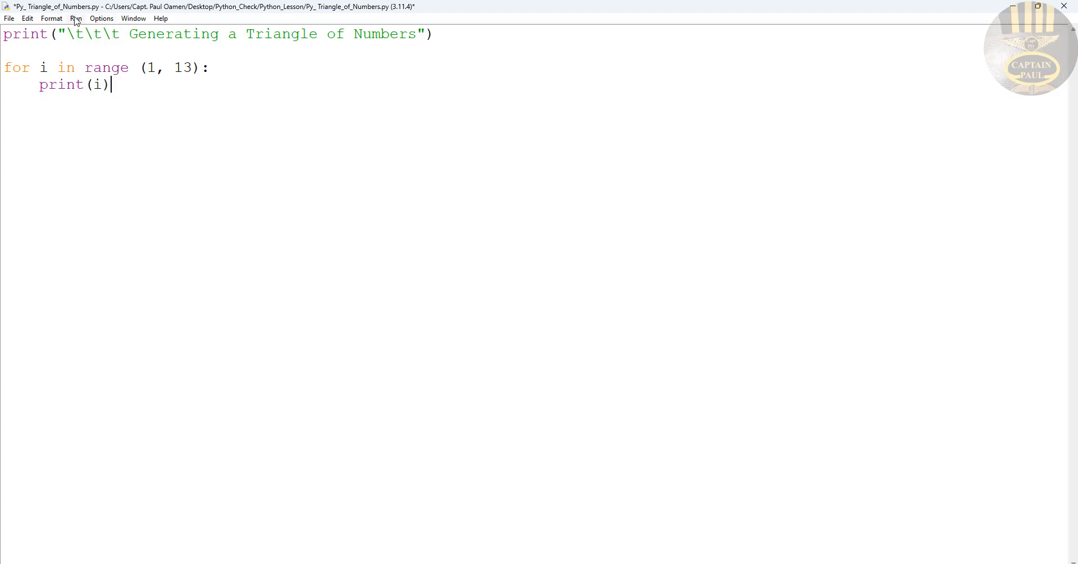
left_click(75, 18)
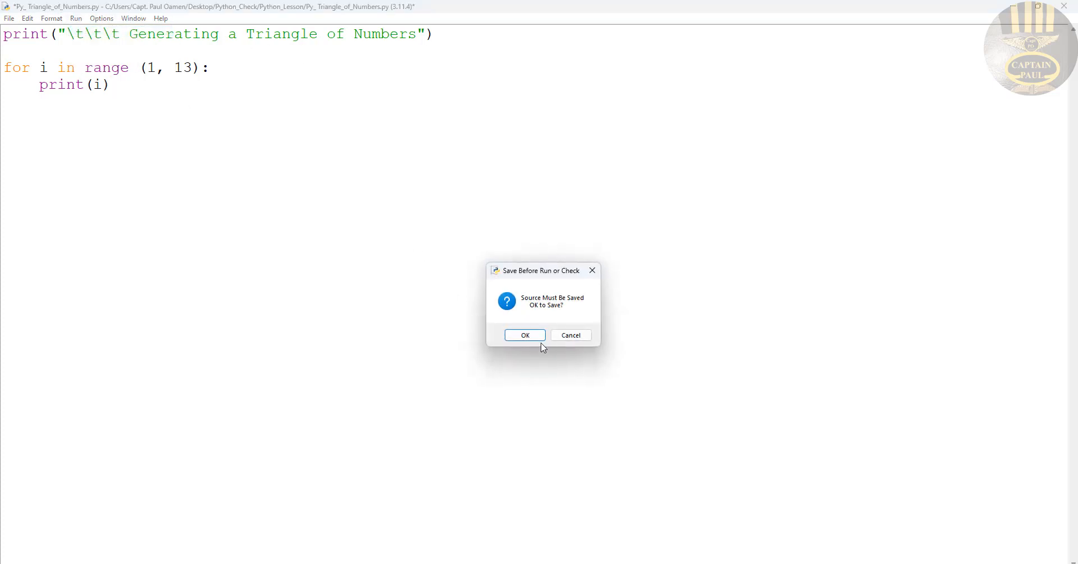
left_click(524, 334)
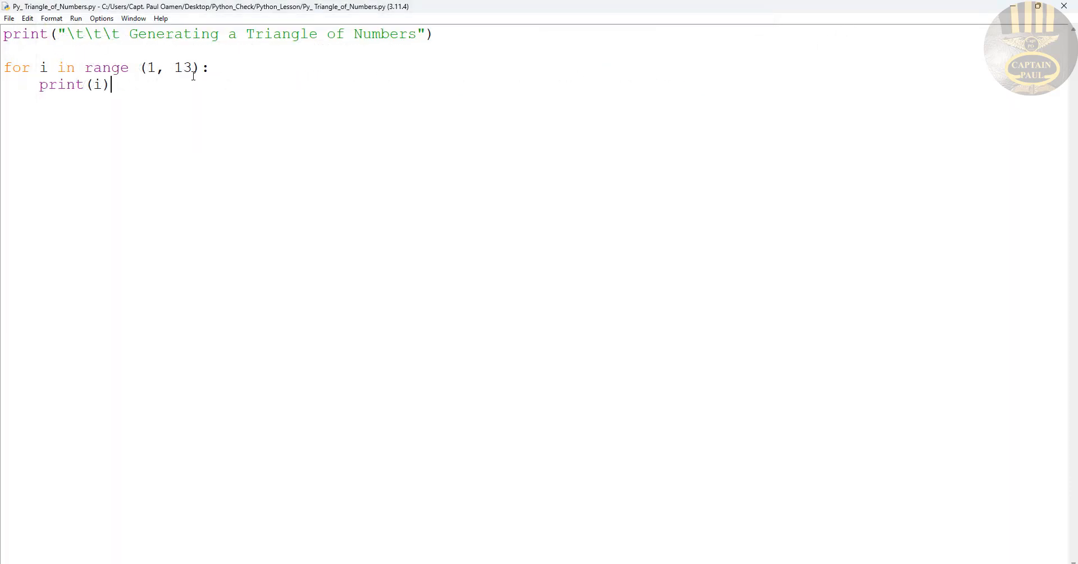
Add a nested for j in range (1, 13): line under the outer loop header.
left_click(212, 67)
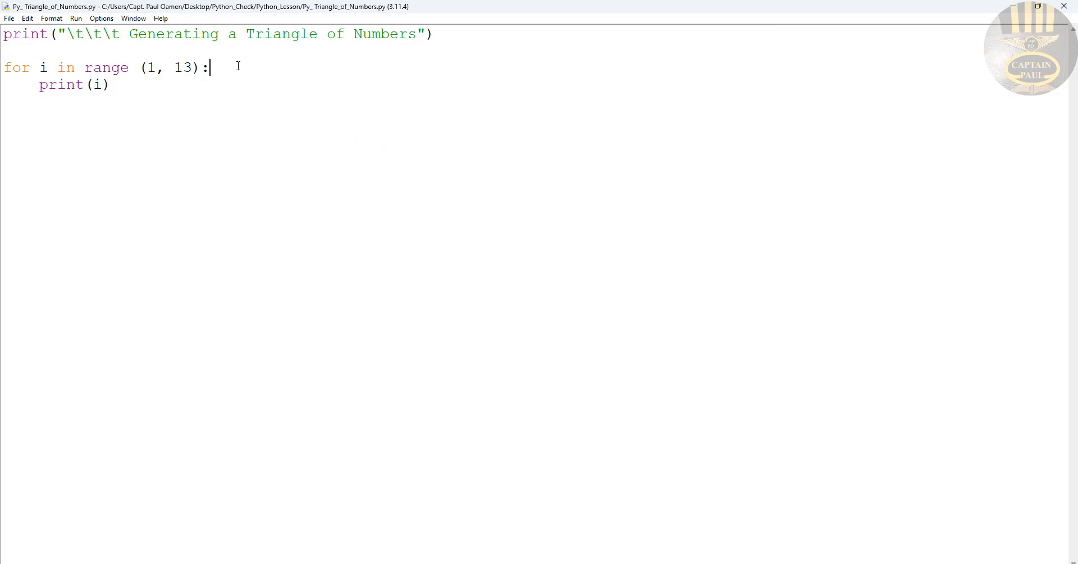
triple_click(103, 66)
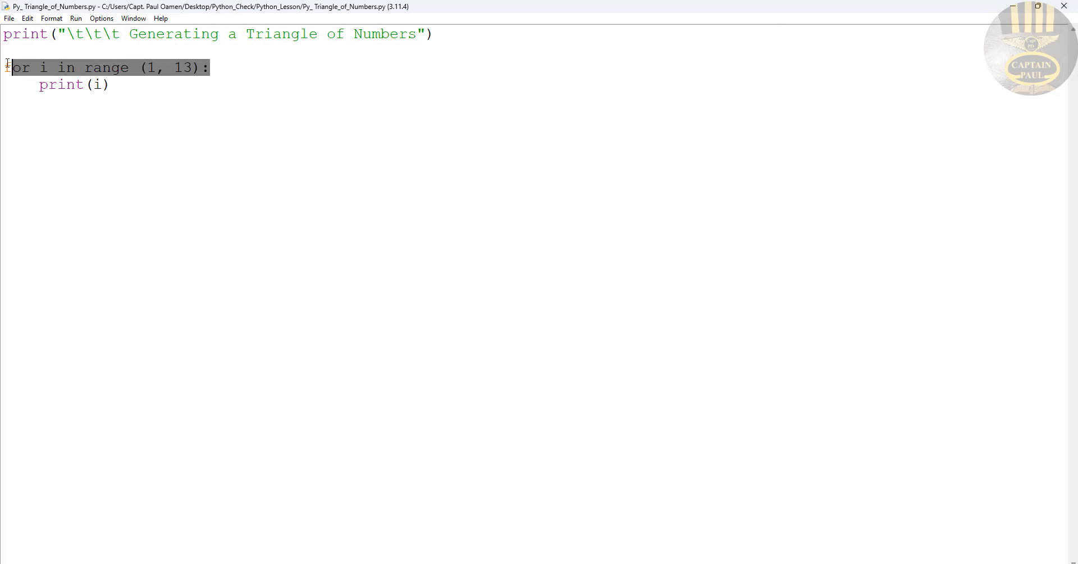
mouse_move(263, 70)
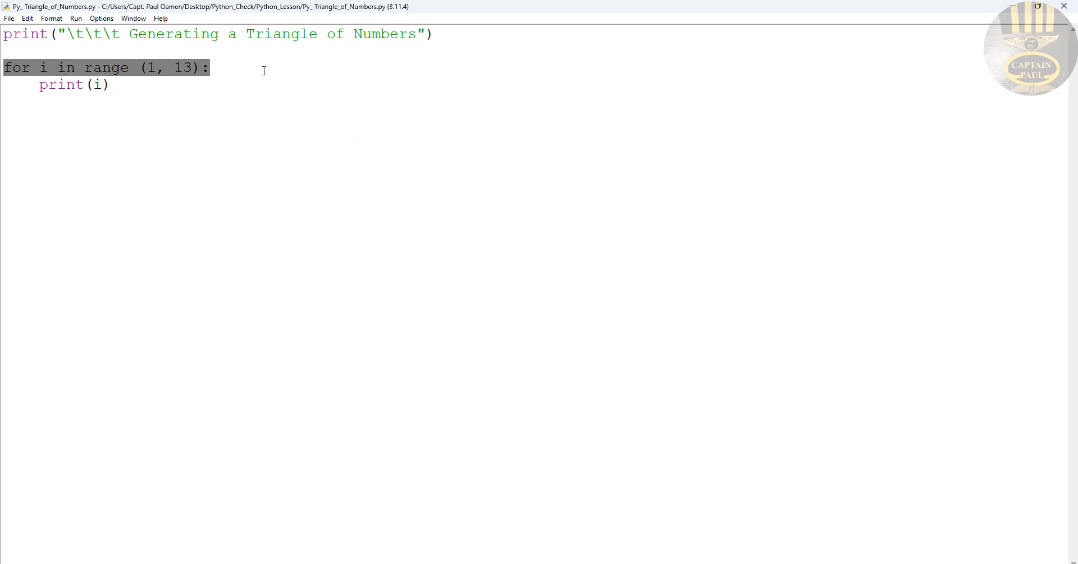
left_click(248, 66)
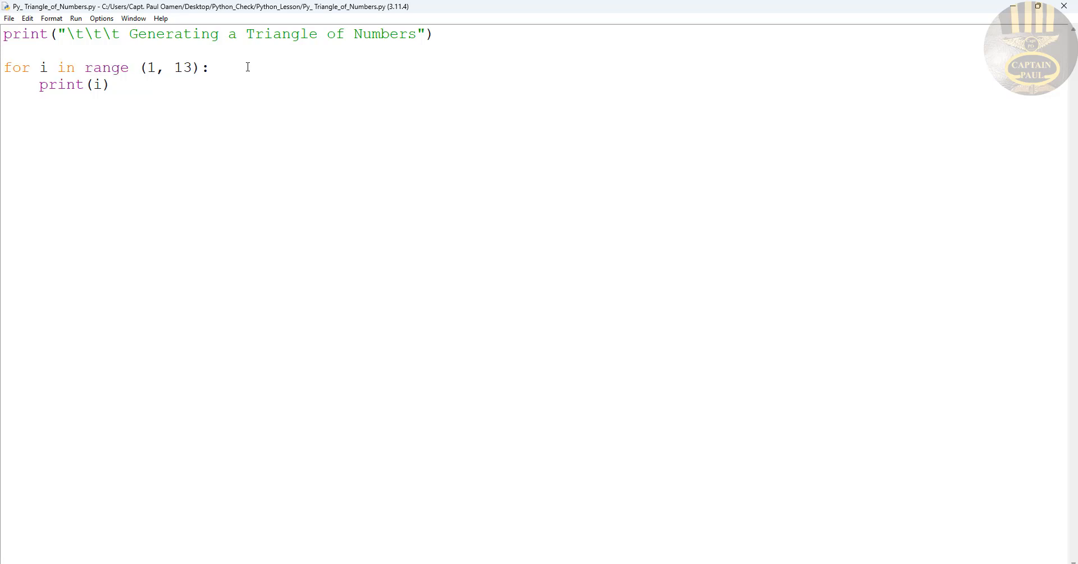
type("for i in range (1, 13):")
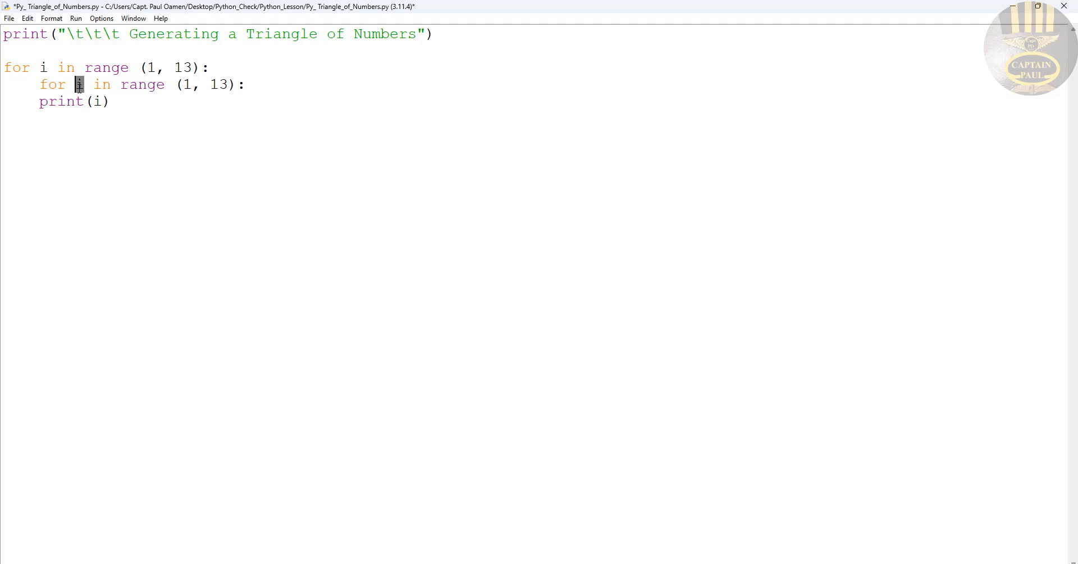
Make the inner loop use j and range up to i + 1 instead of 13.
type("j")
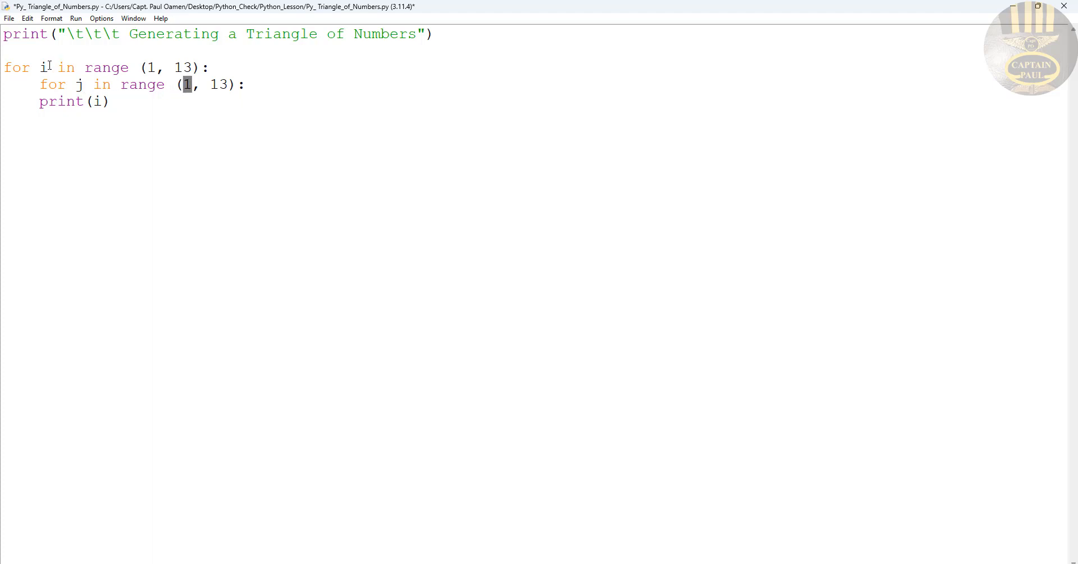
type("i")
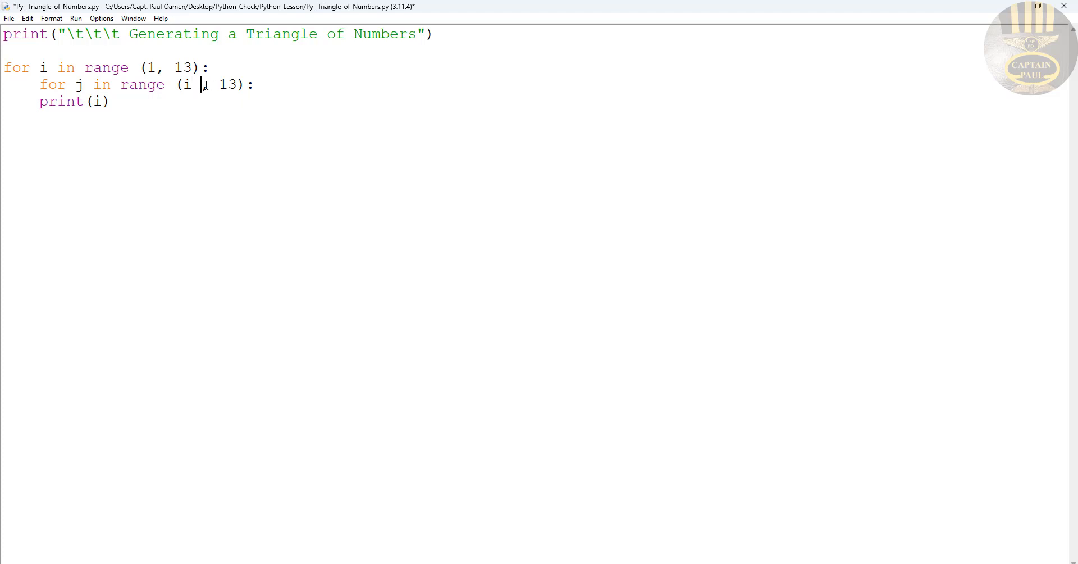
type(",")
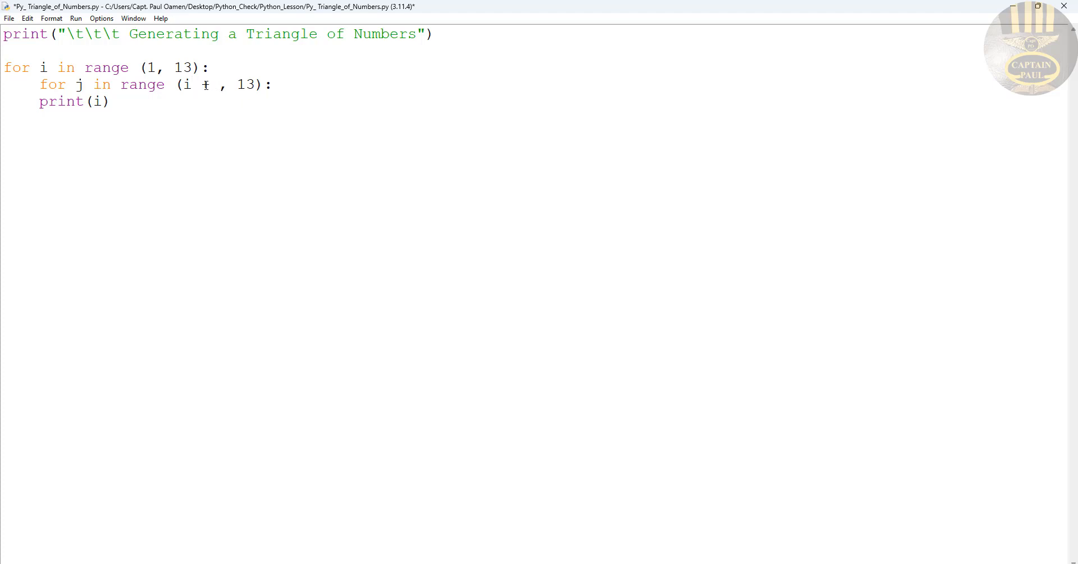
type("1")
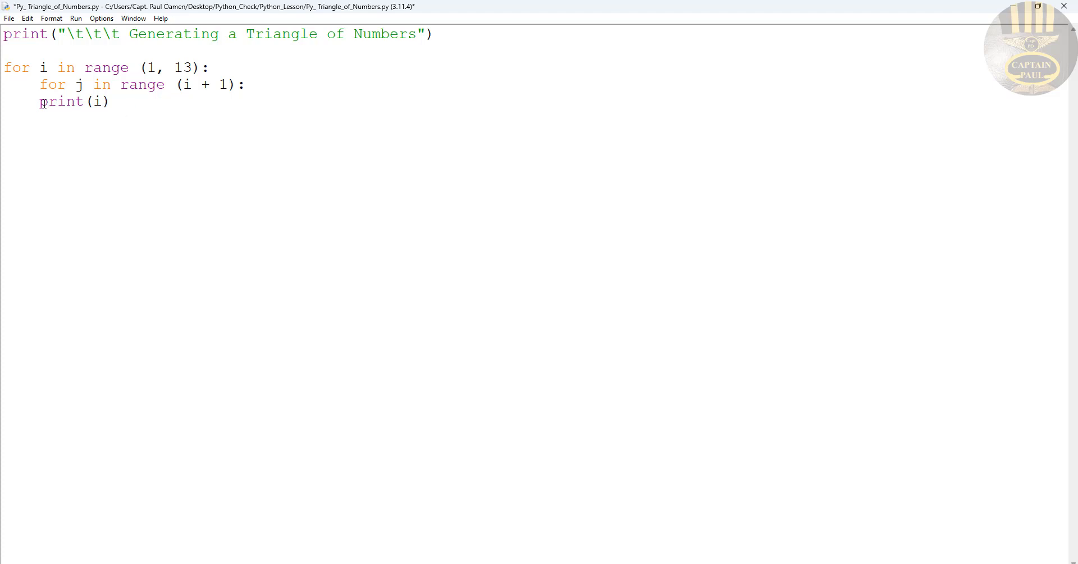
mouse_move(65, 109)
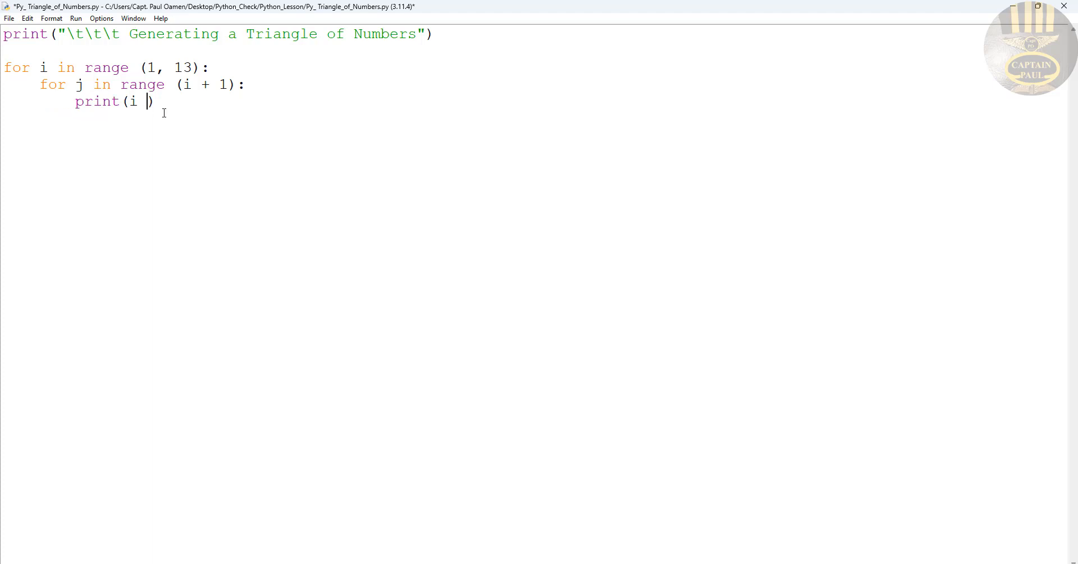
Make the inner print output i * j with end="\t".
type("*")
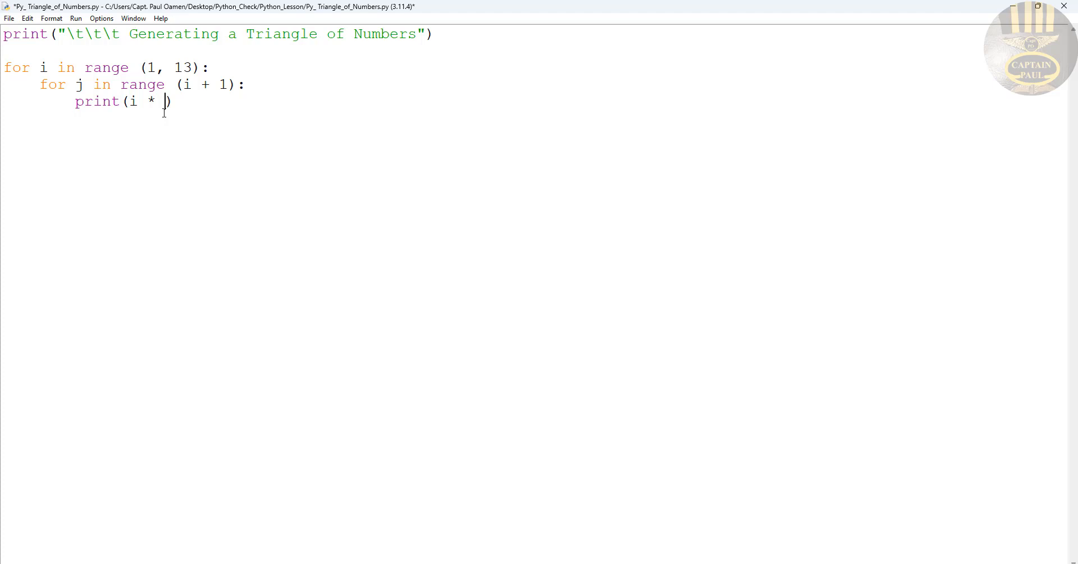
type("j")
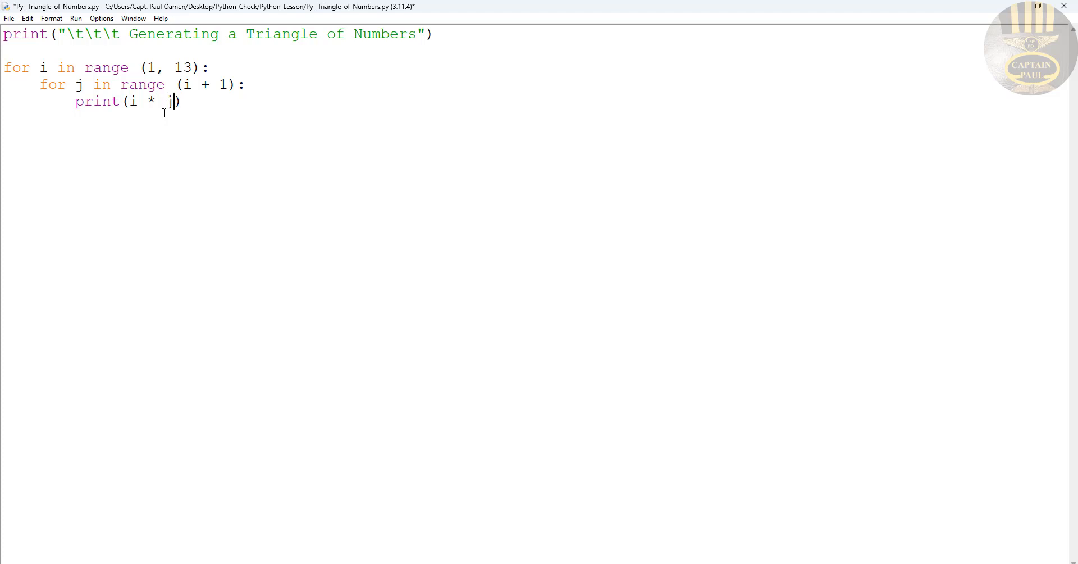
type(",")
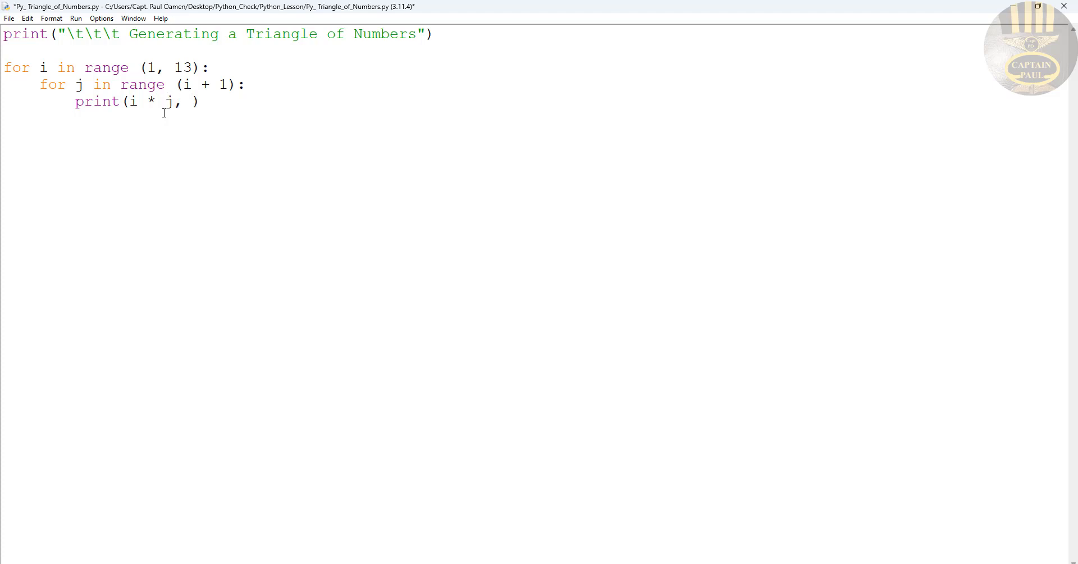
type("end")
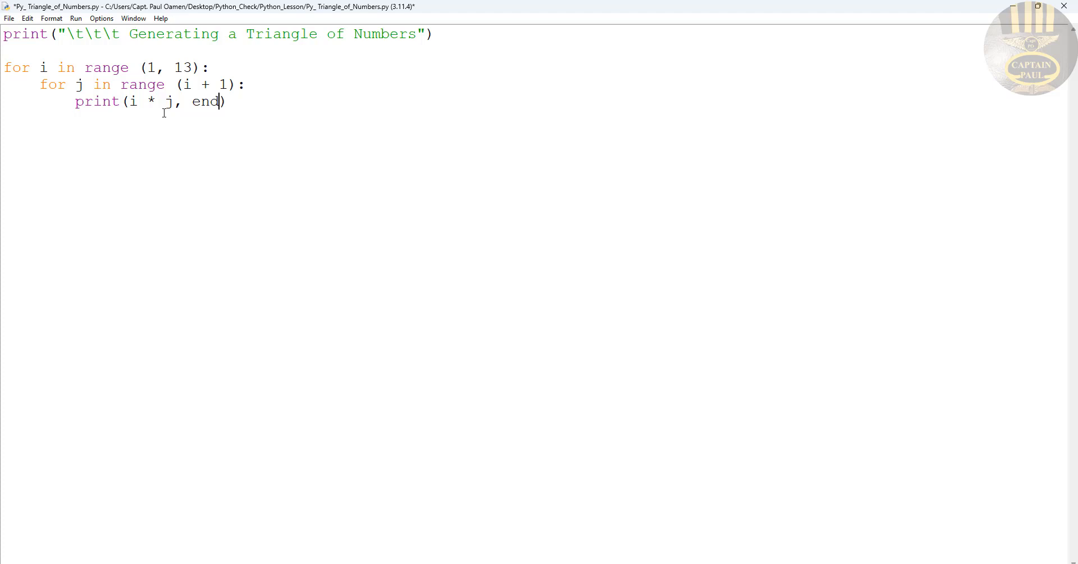
type("=\"")
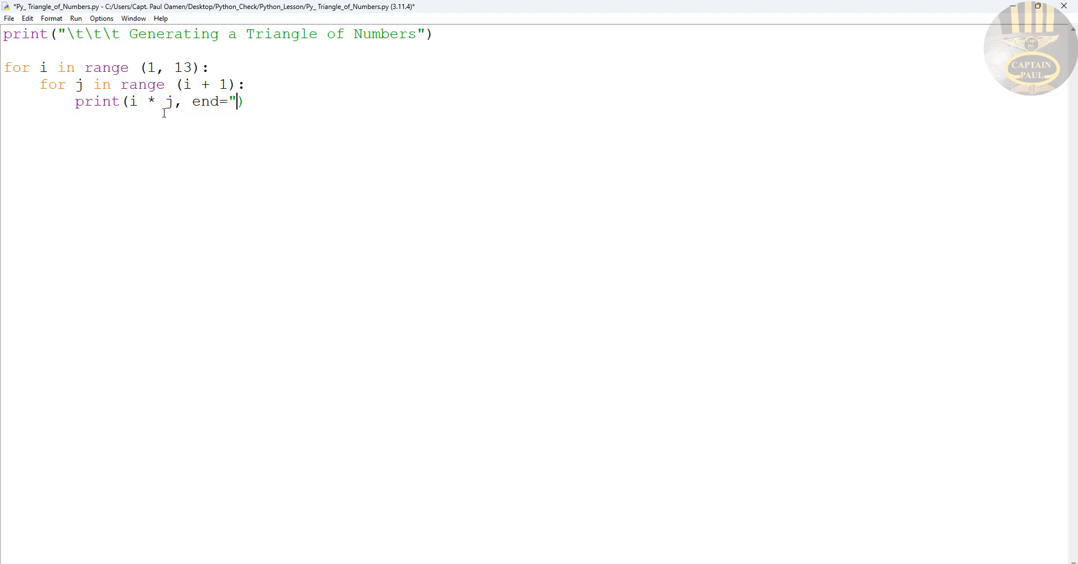
type("\\t")
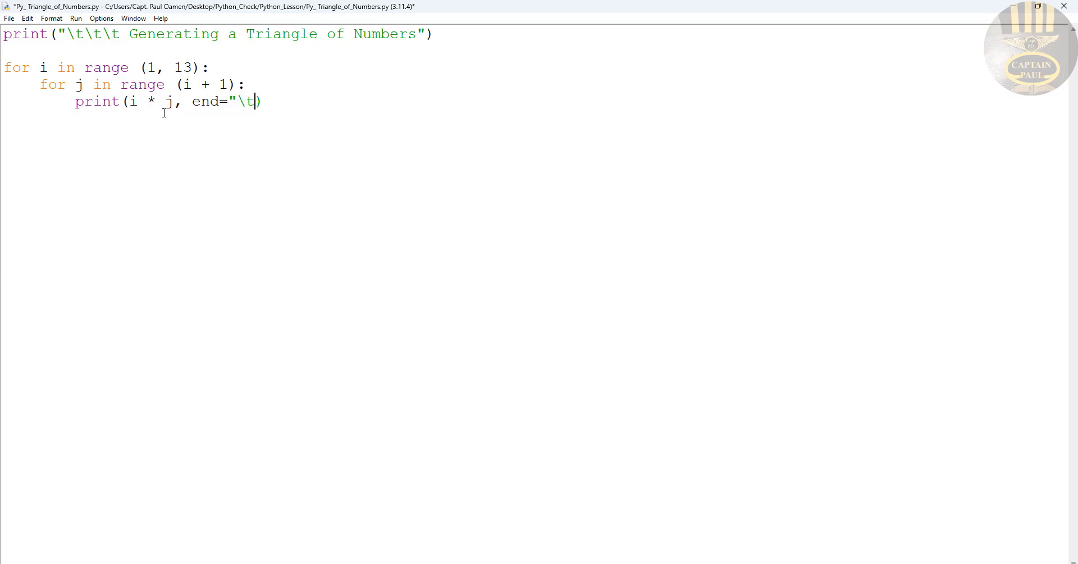
type("\"")
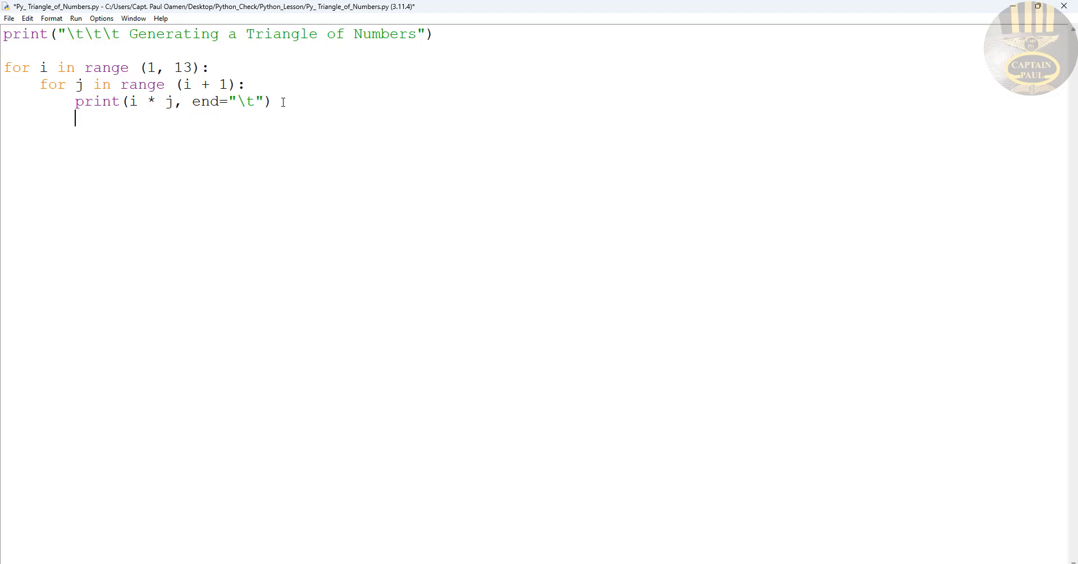
Add print("\n") at outer loop level after each row.
key("Backspace")
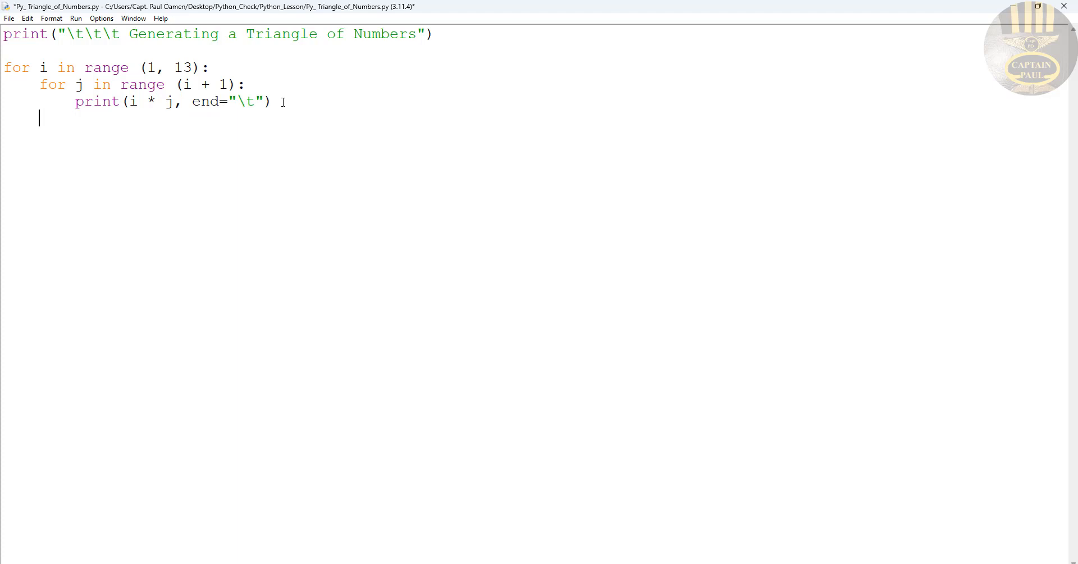
type("pr")
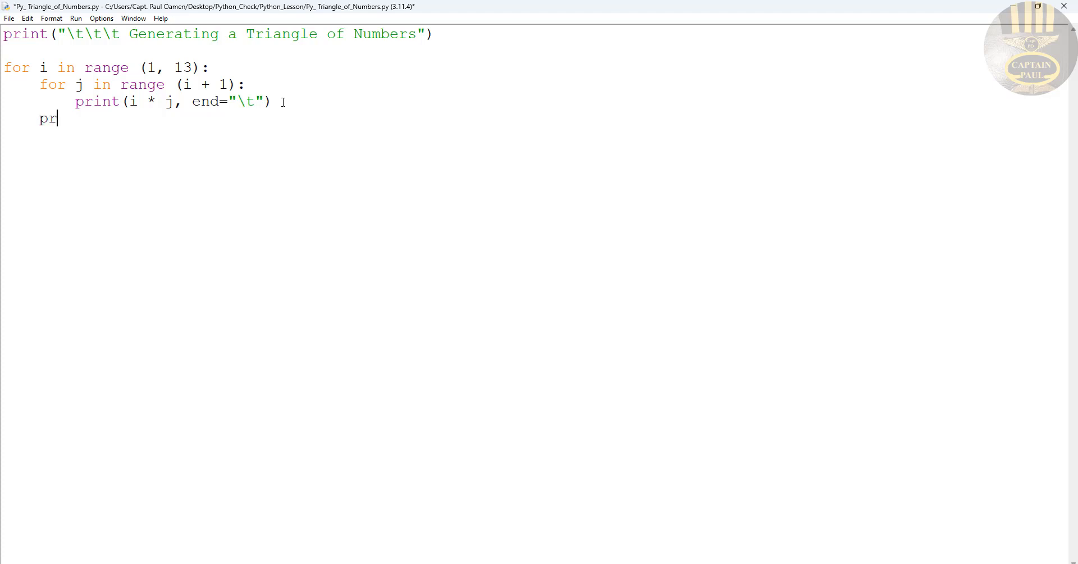
type("int(")
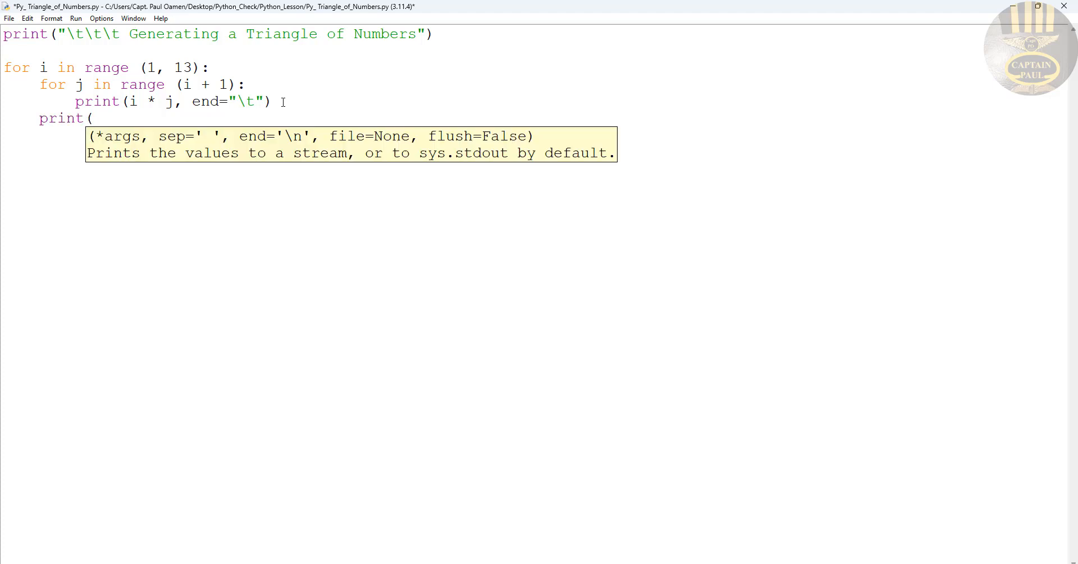
type("\"")
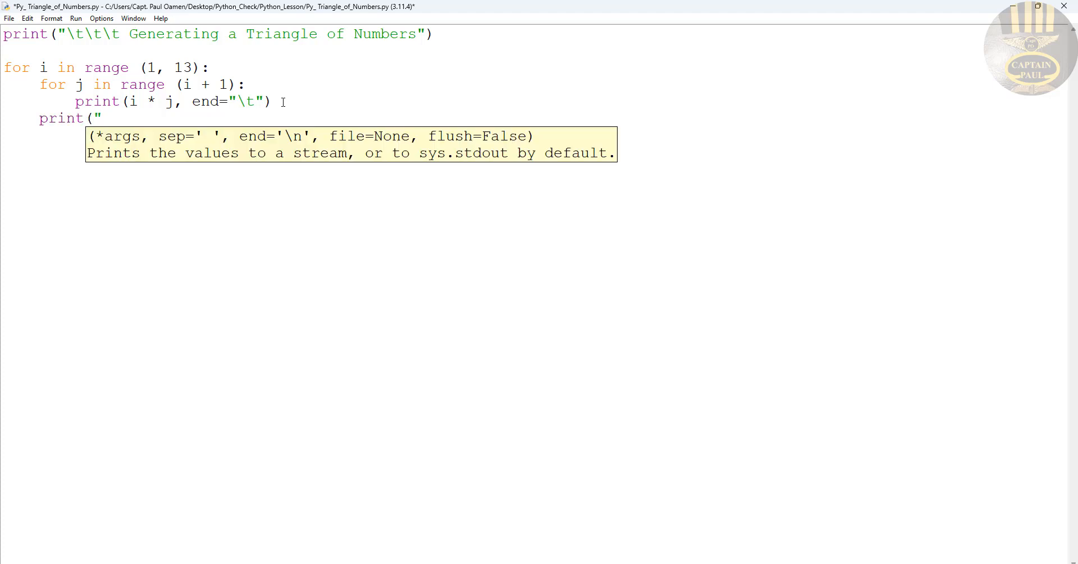
type("\\n\"")
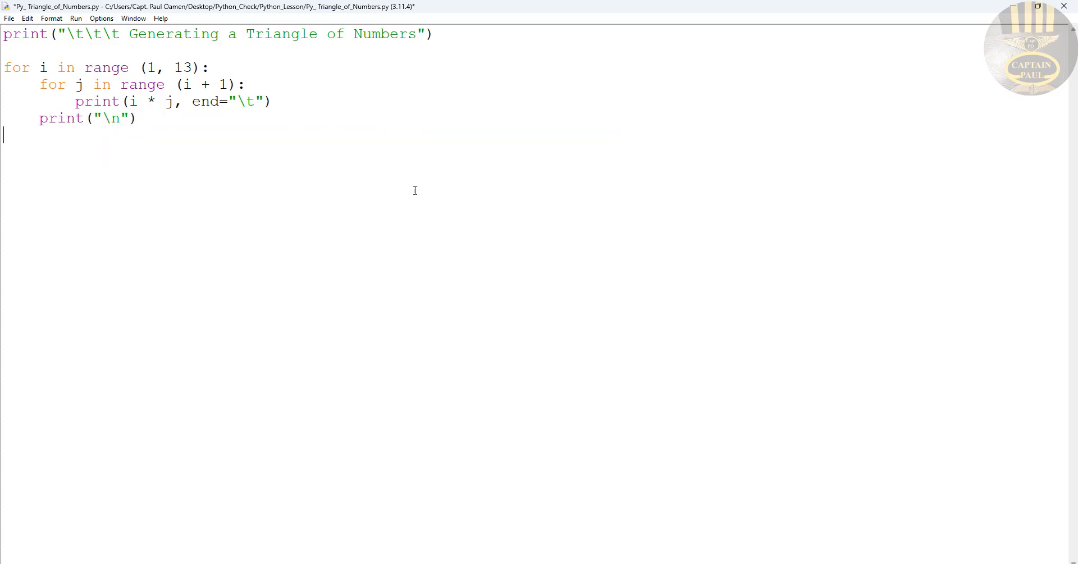
Run the module, saving first, and view the triangle of multiples up to 144 in the shell.
left_click(97, 32)
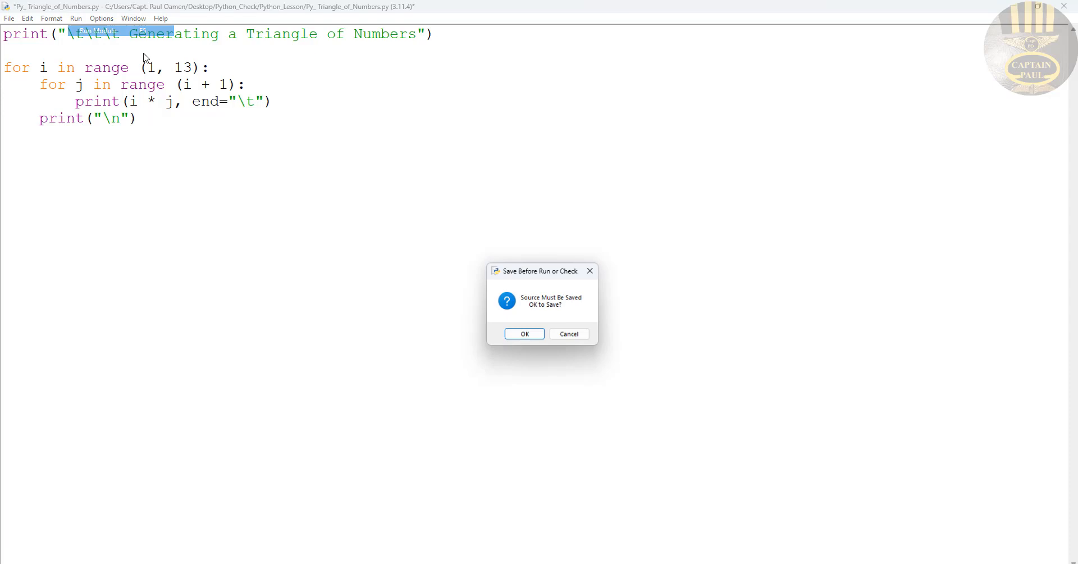
left_click(523, 334)
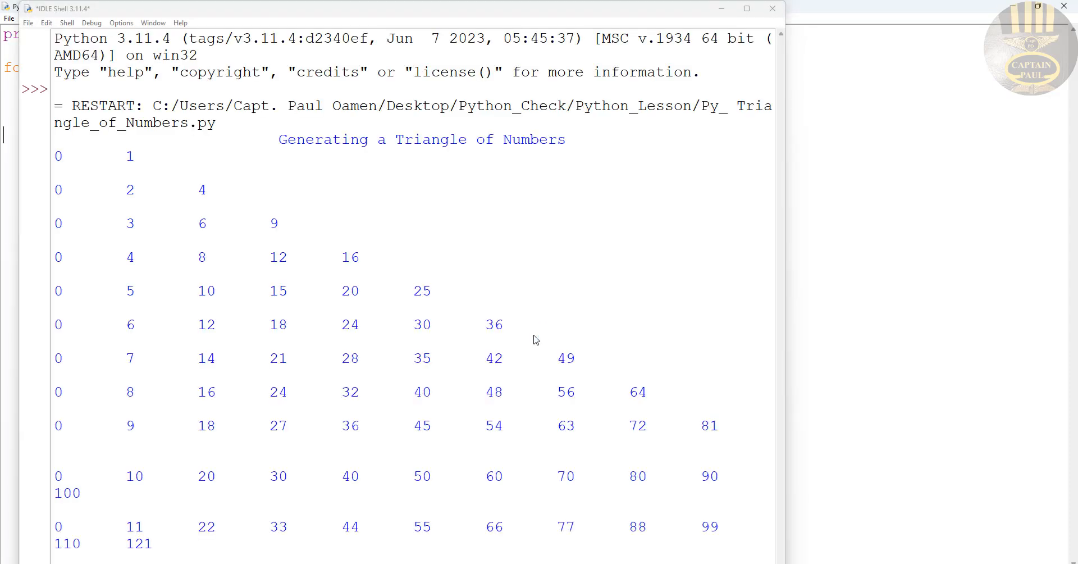
scroll("down", 3)
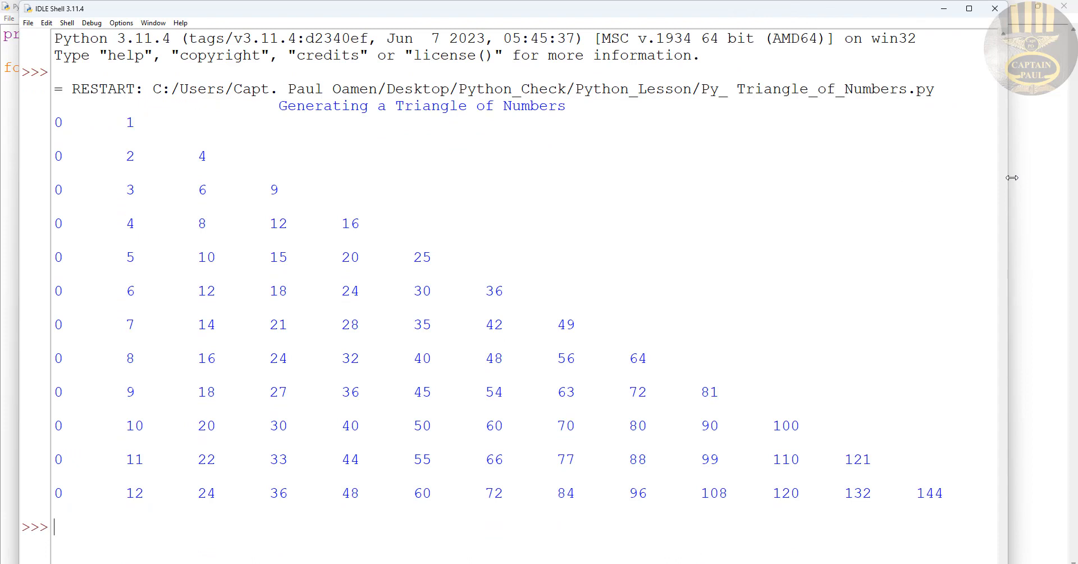
mouse_move(1012, 181)
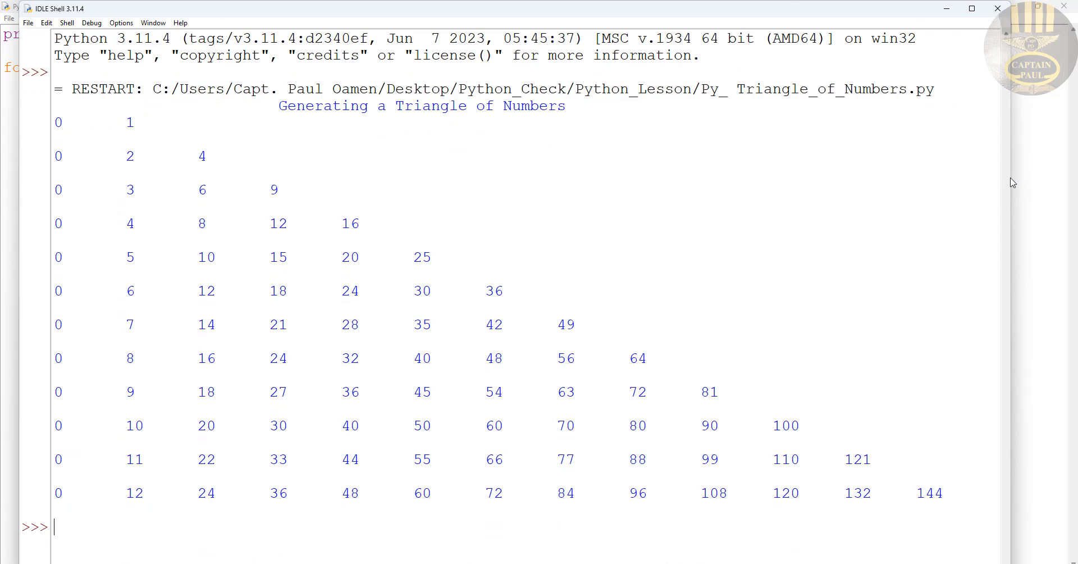
mouse_move(318, 118)
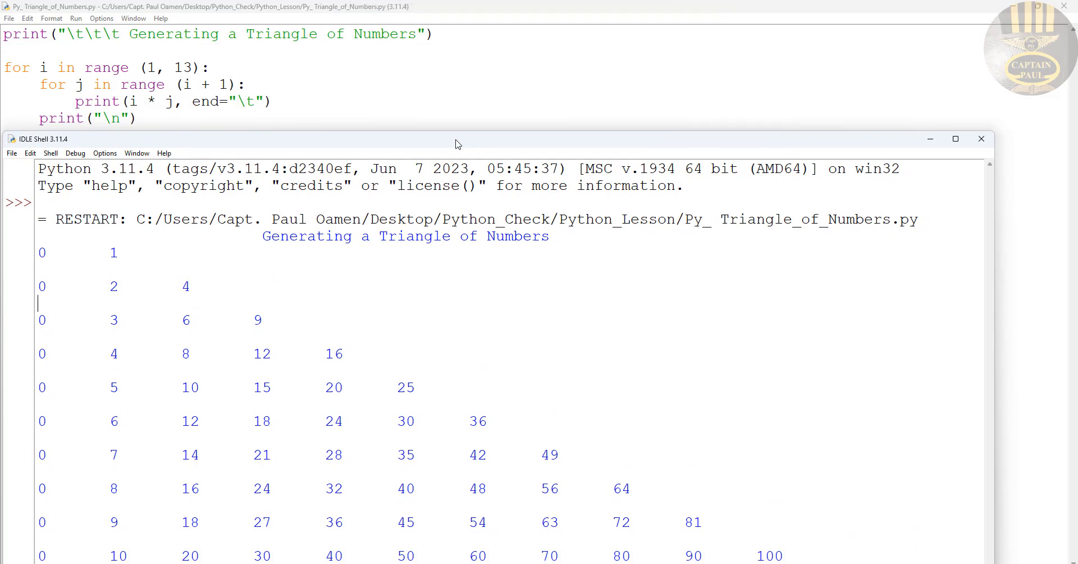
mouse_move(470, 155)
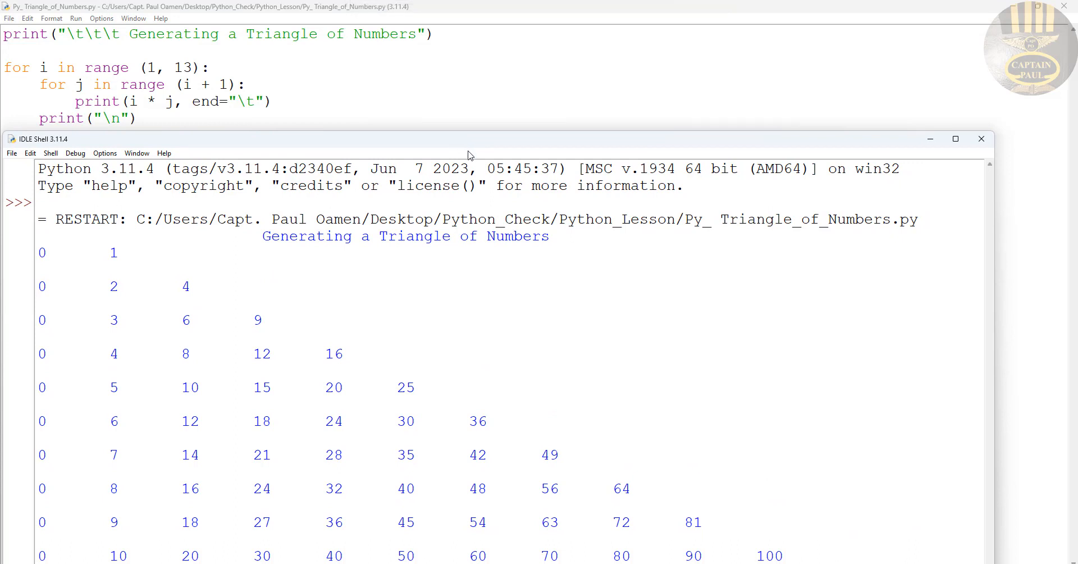